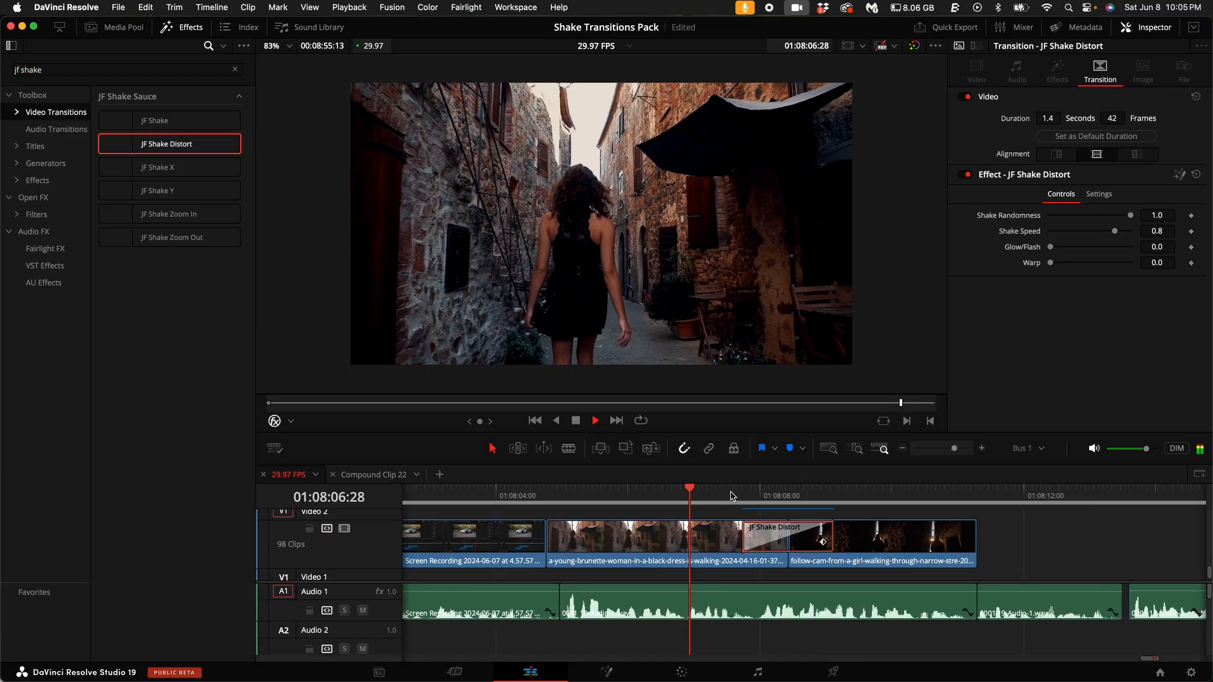
Preview the JF Shake transition between the beach clips, then stop playback
{"action": "left_click", "coordinate": [822, 489]}
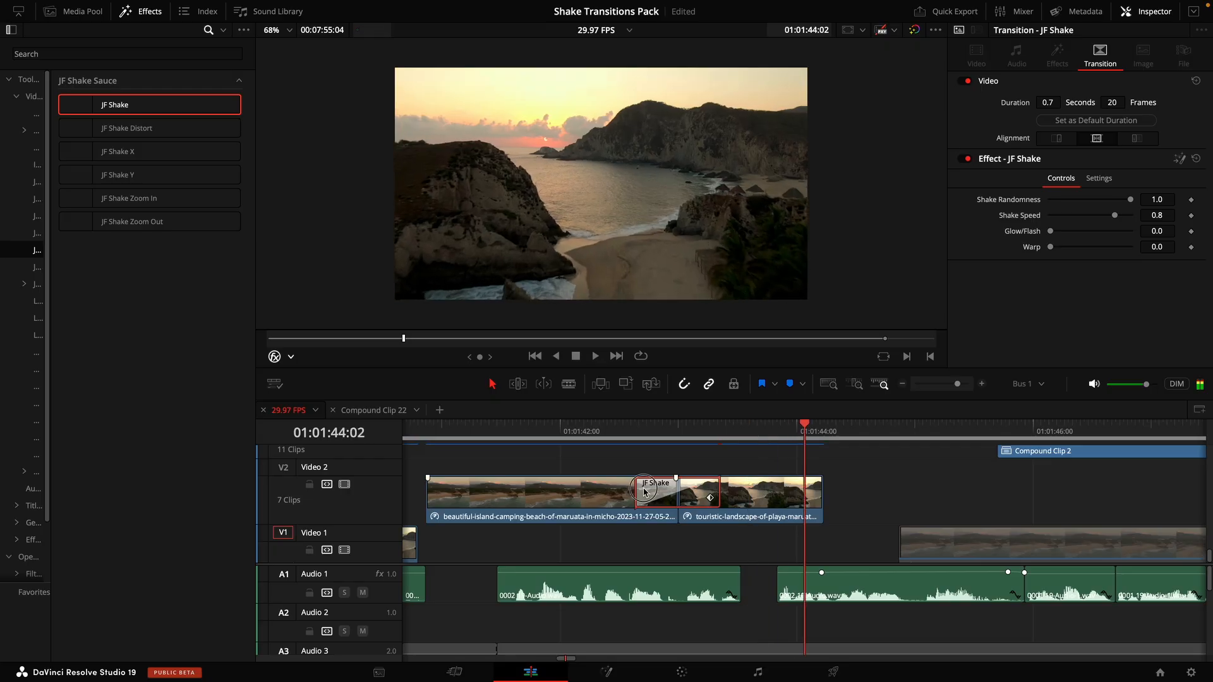
{"action": "left_click", "coordinate": [143, 198]}
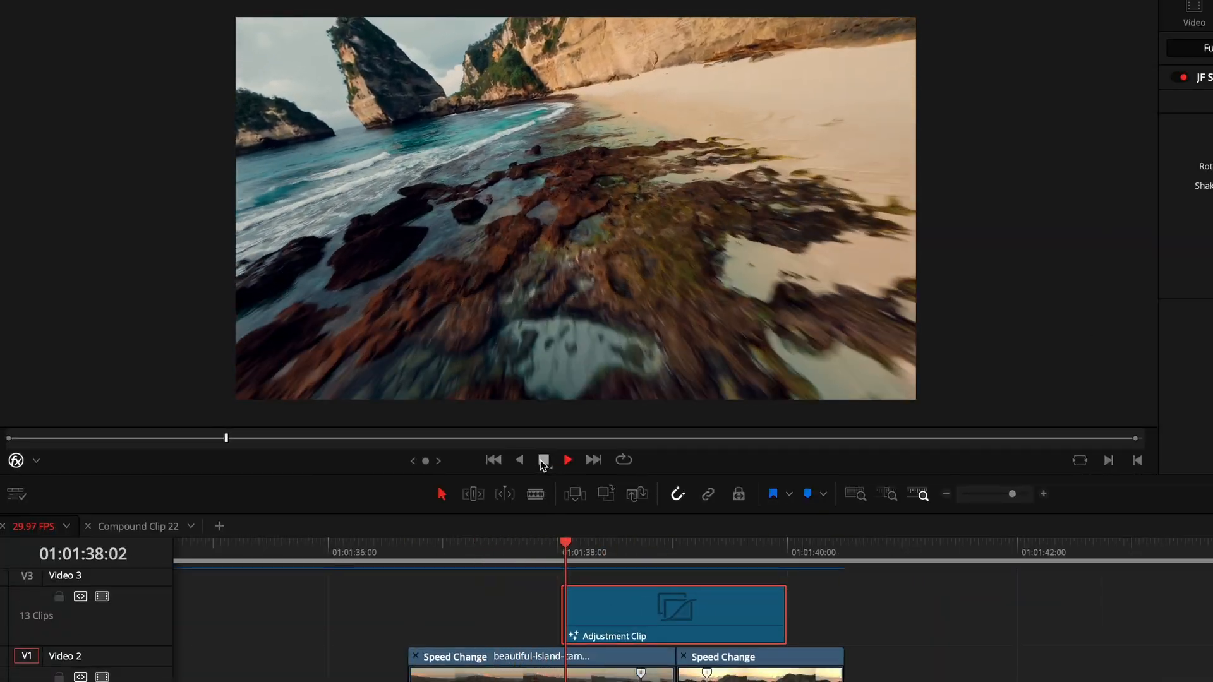
{"action": "left_click", "coordinate": [567, 460]}
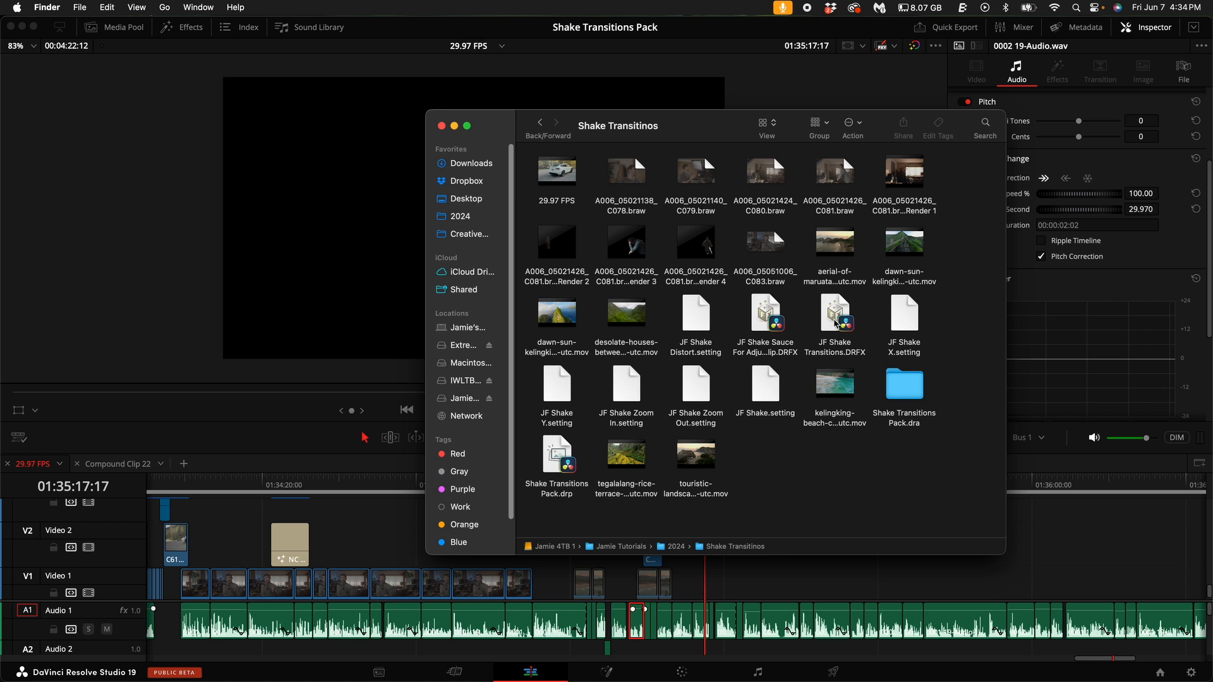
Install JF Shake Transitions.DRFX from Finder, confirming the overwrite prompt in Resolve
{"action": "left_click", "coordinate": [834, 324]}
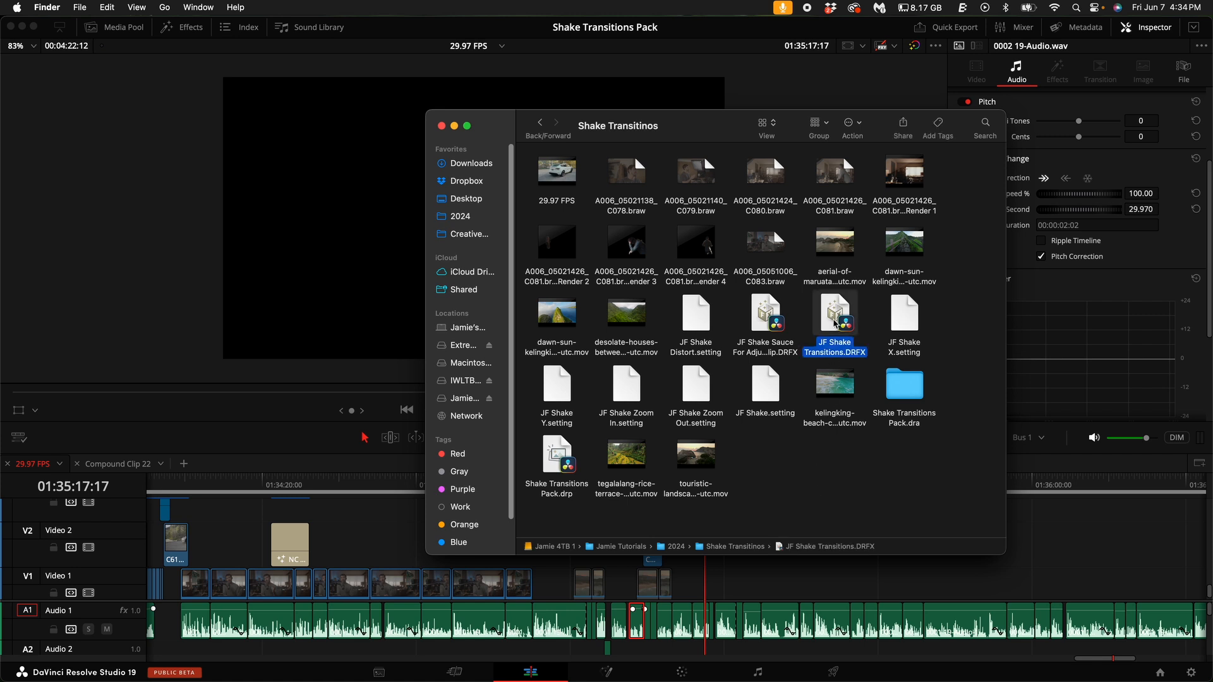
{"action": "double_click", "coordinate": [835, 316]}
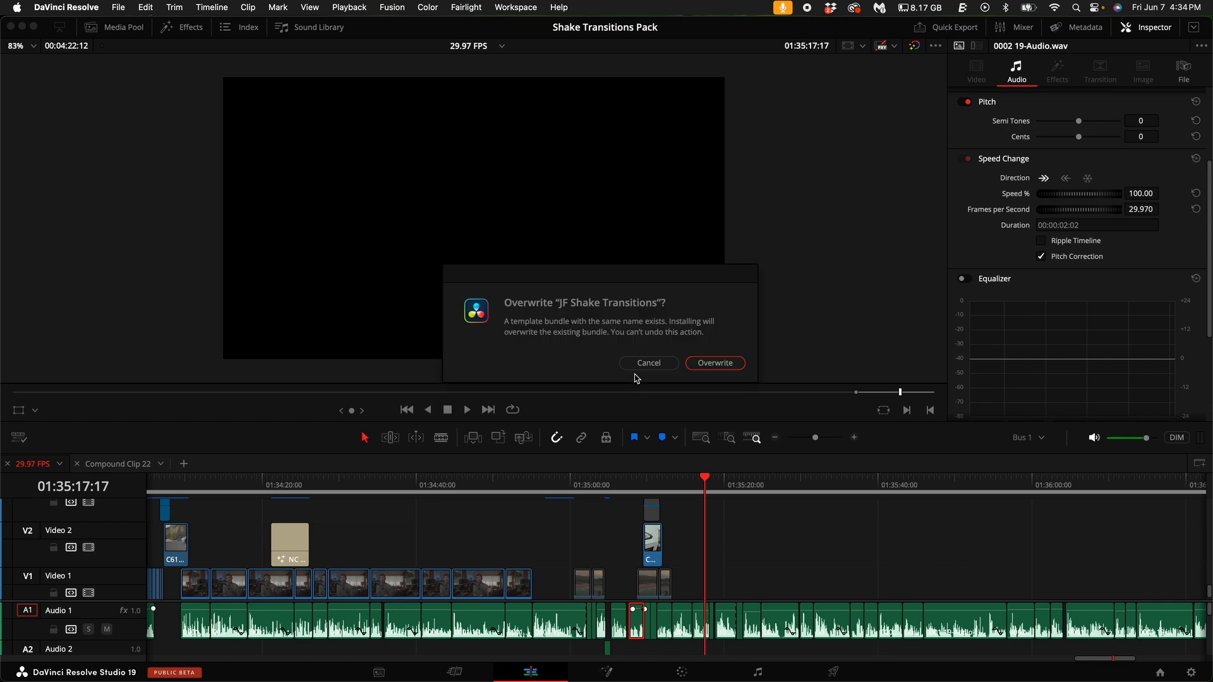
{"action": "left_click", "coordinate": [714, 363]}
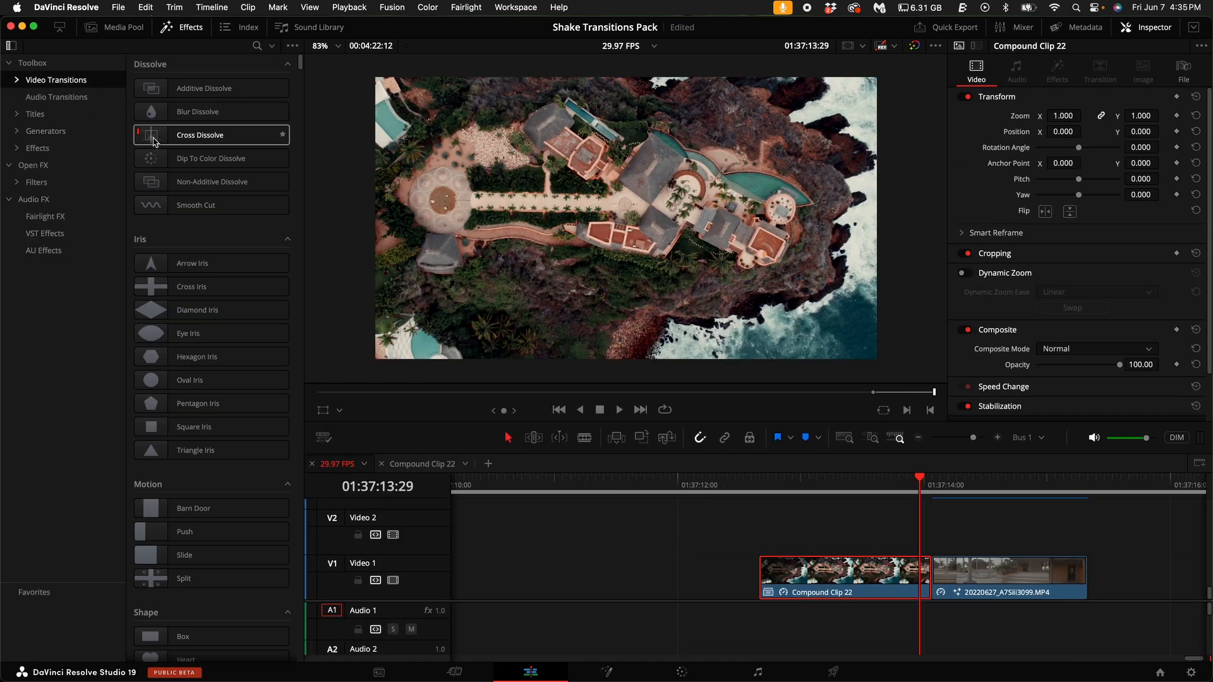
Find JF Shake Zoom In via 'jf sh', apply it between the clips and tweak its shake settings
{"action": "left_click", "coordinate": [256, 46]}
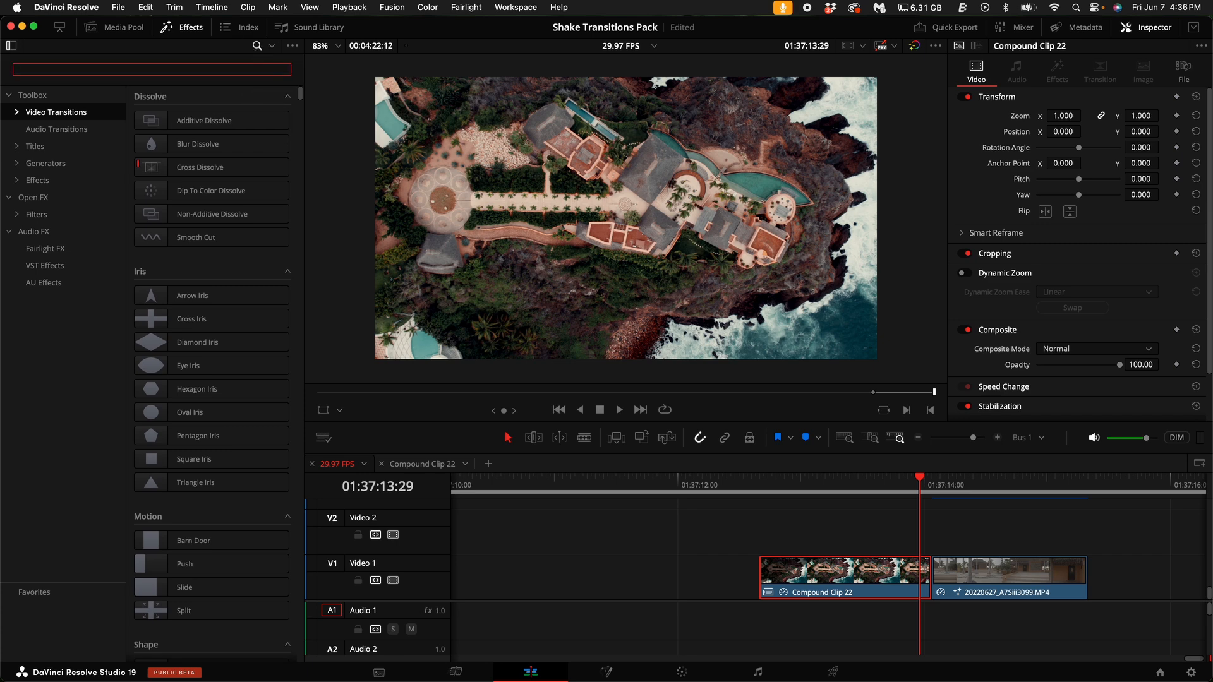
{"action": "type", "text": "jf sh"}
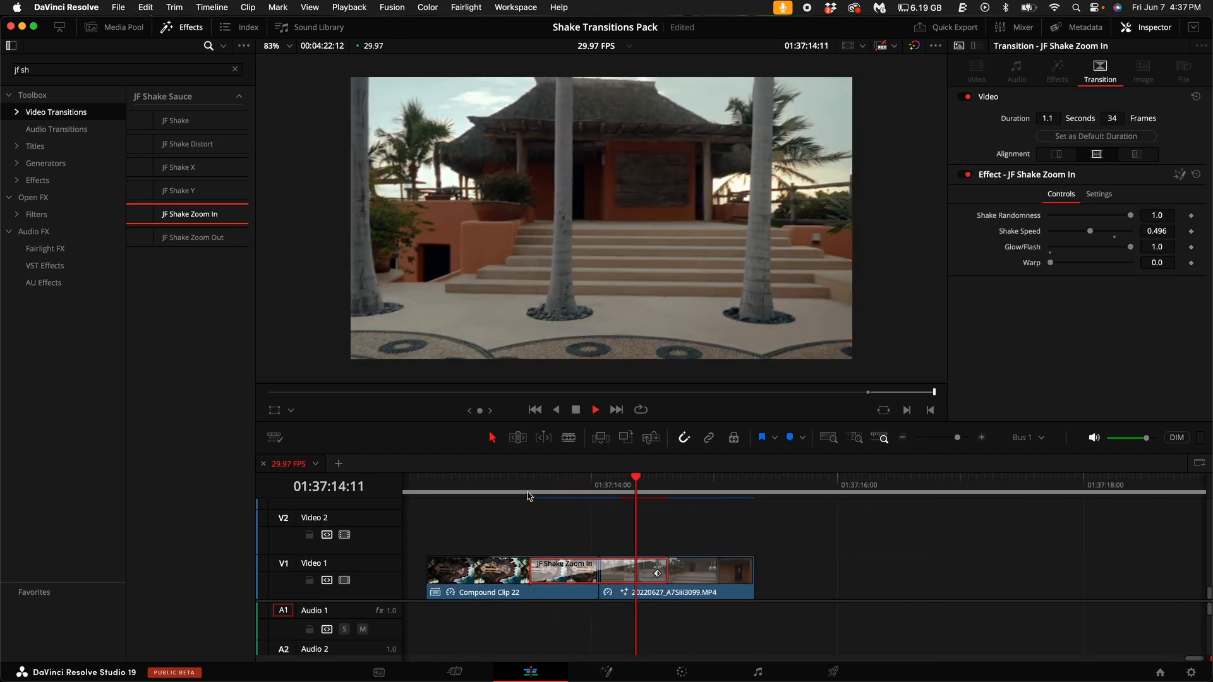
{"action": "left_click", "coordinate": [530, 477]}
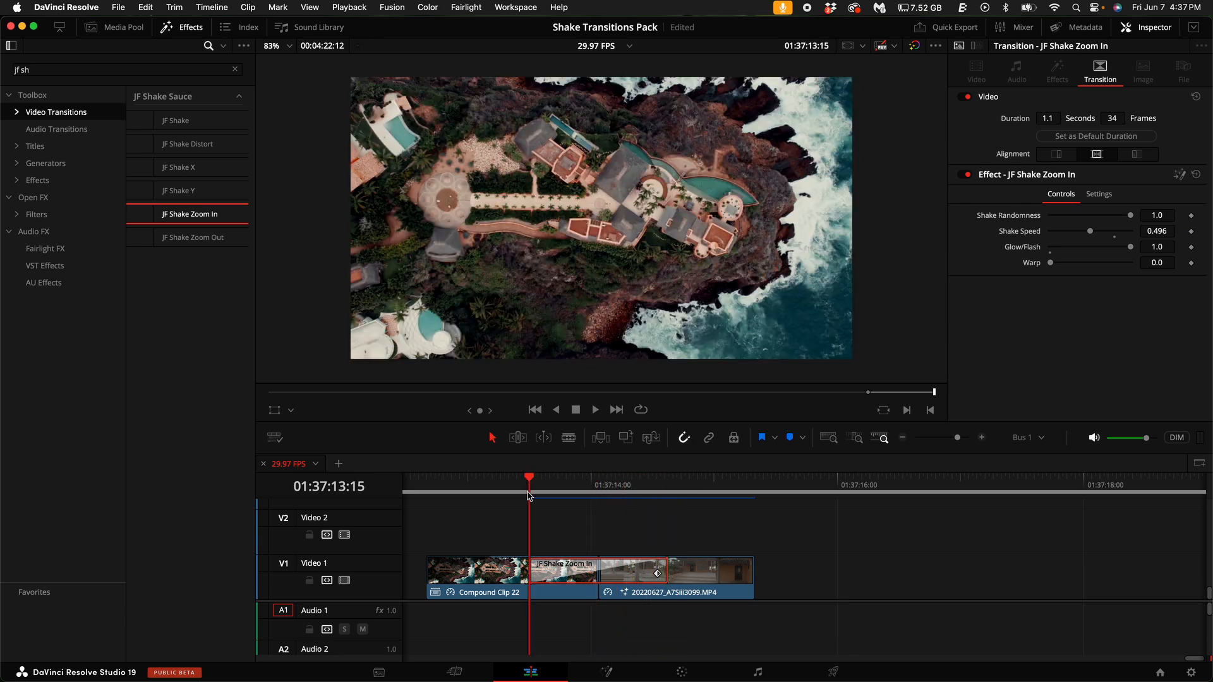
{"action": "left_click", "coordinate": [632, 478]}
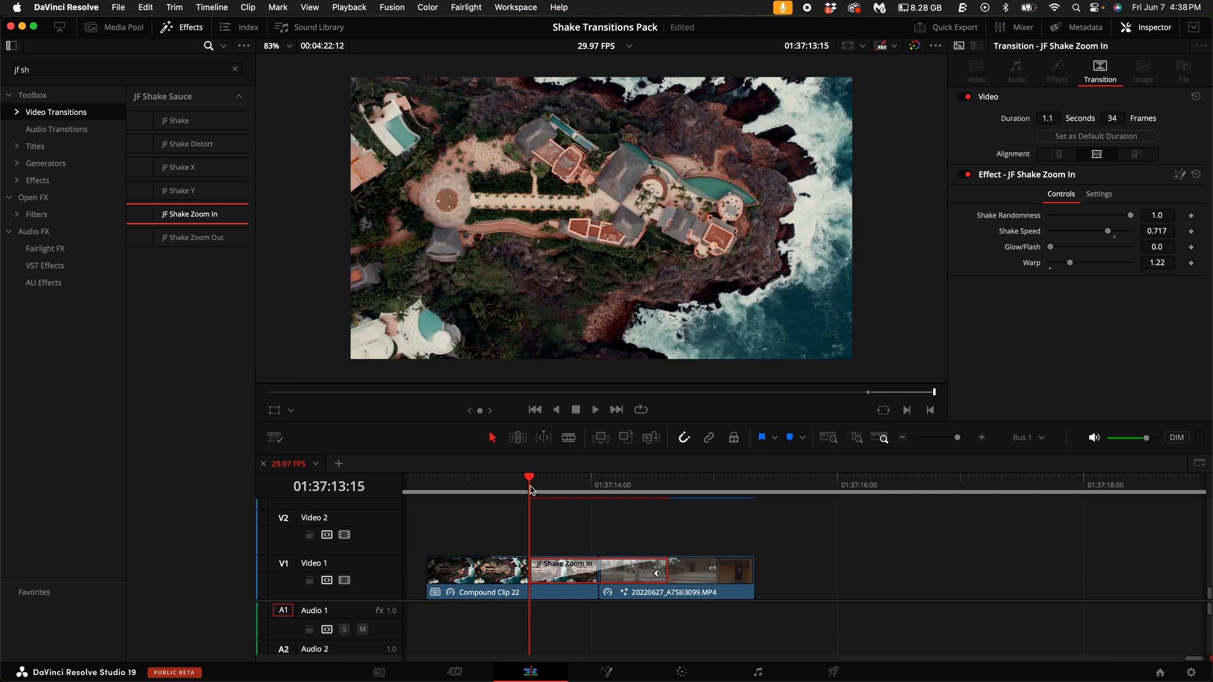
{"action": "left_click", "coordinate": [594, 409]}
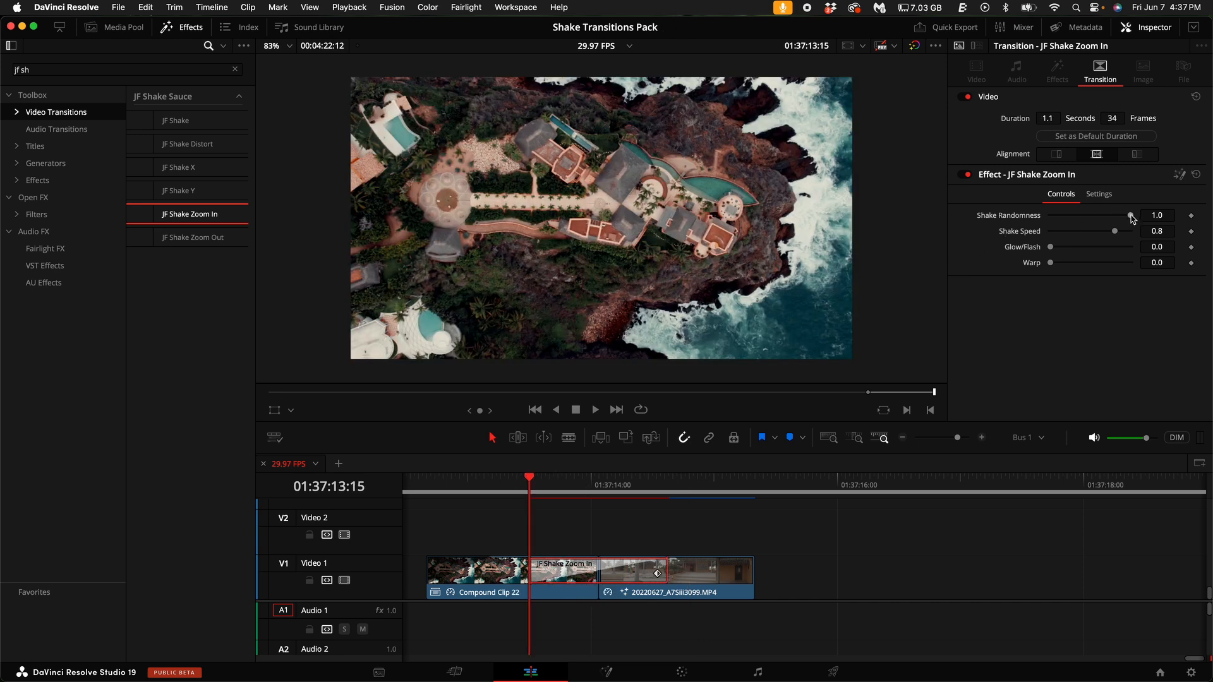
{"action": "left_click", "coordinate": [641, 477]}
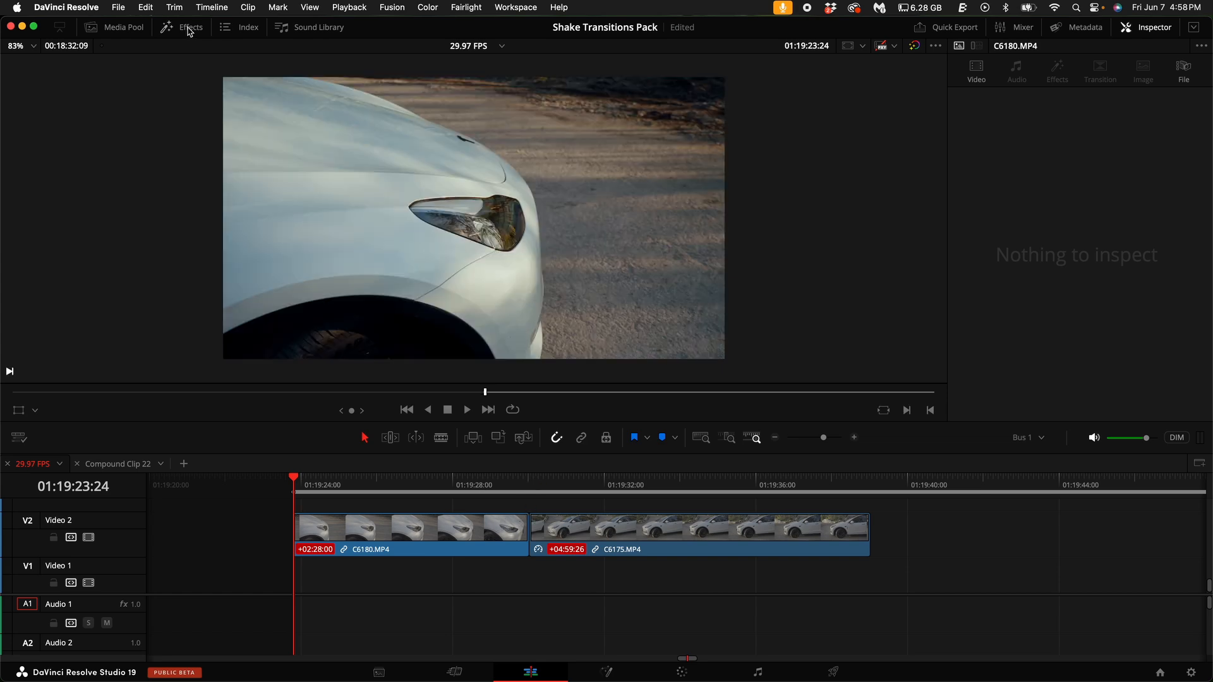
Drag a Cross Dissolve from the effects library between clips C6180 and C6175
{"action": "left_click", "coordinate": [190, 26]}
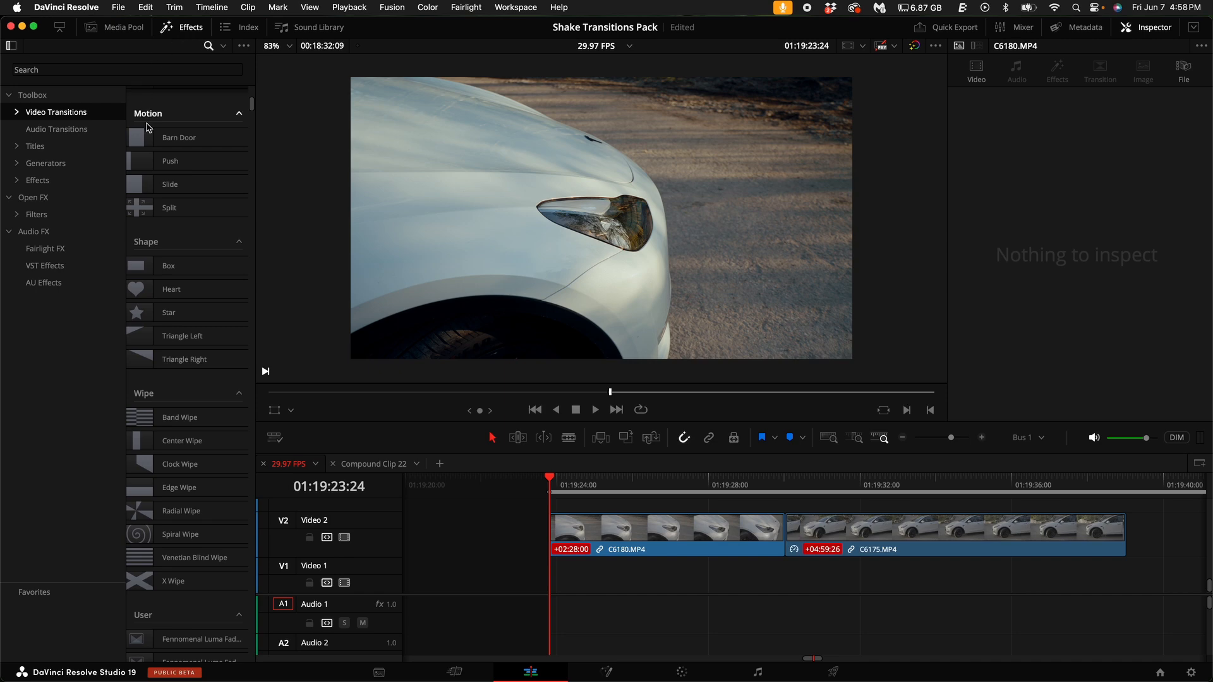
{"action": "scroll", "scroll_direction": "up", "scroll_amount": 3}
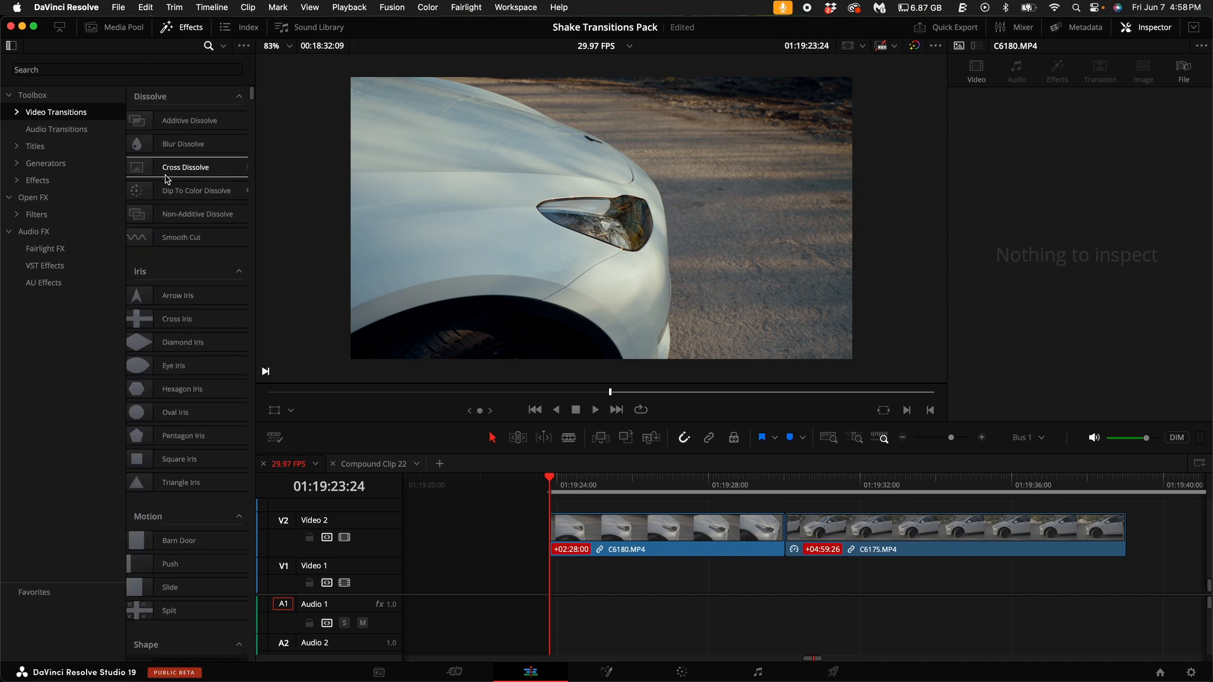
{"action": "left_click", "coordinate": [181, 27]}
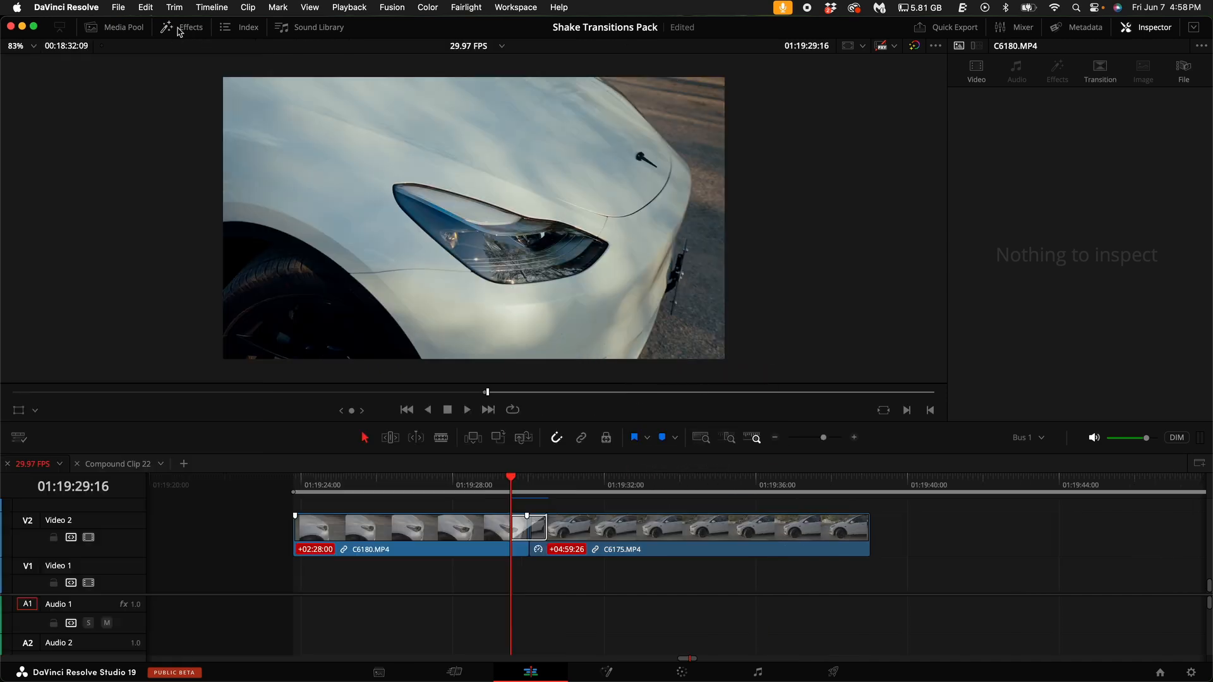
Convert the dissolve to a Fusion Cross Dissolve and bring up its options
{"action": "right_click", "coordinate": [536, 528]}
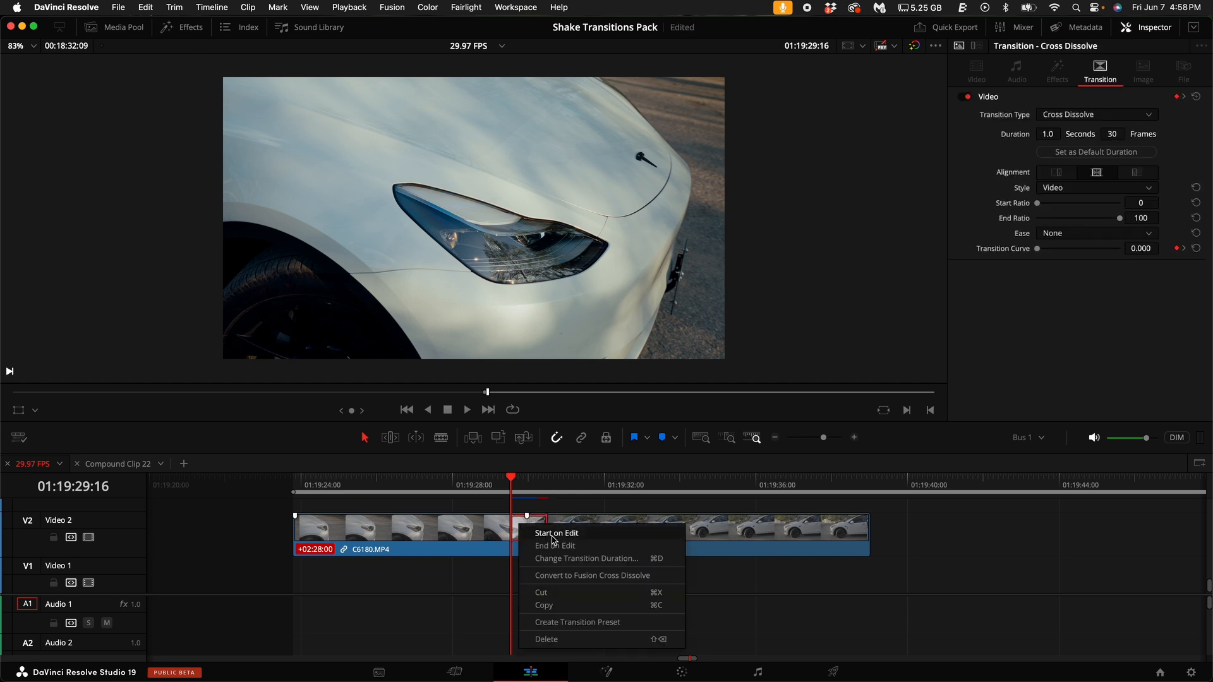
{"action": "mouse_move", "coordinate": [572, 580]}
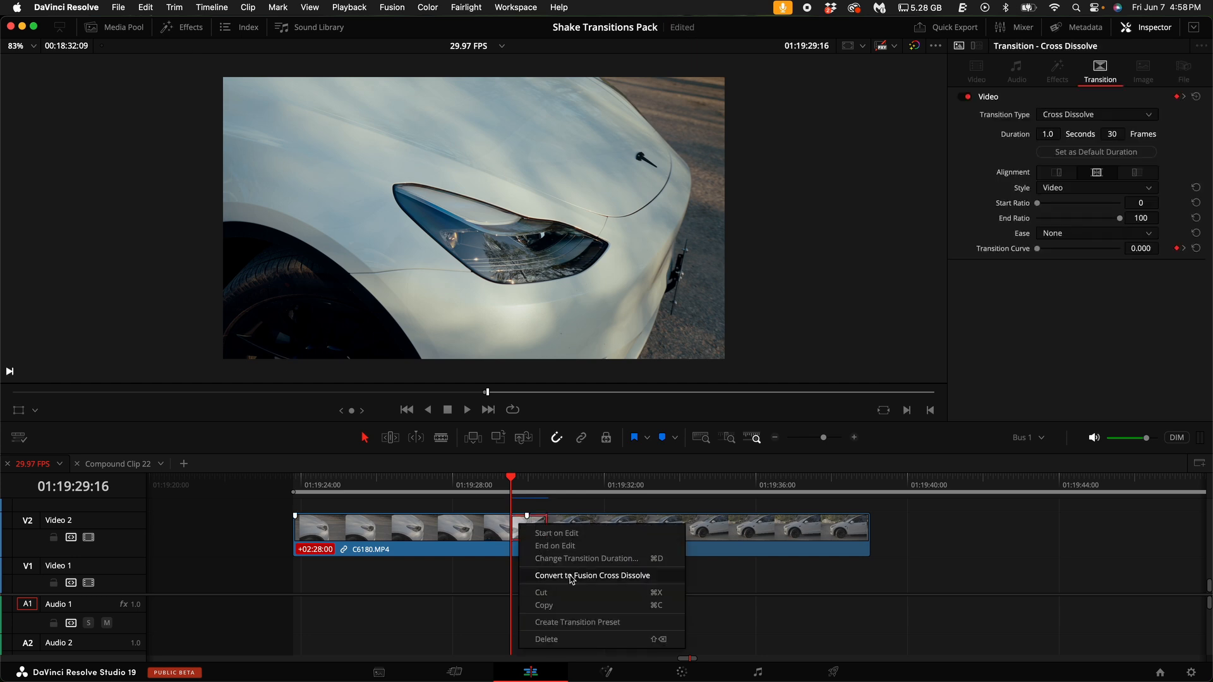
{"action": "left_click", "coordinate": [592, 575]}
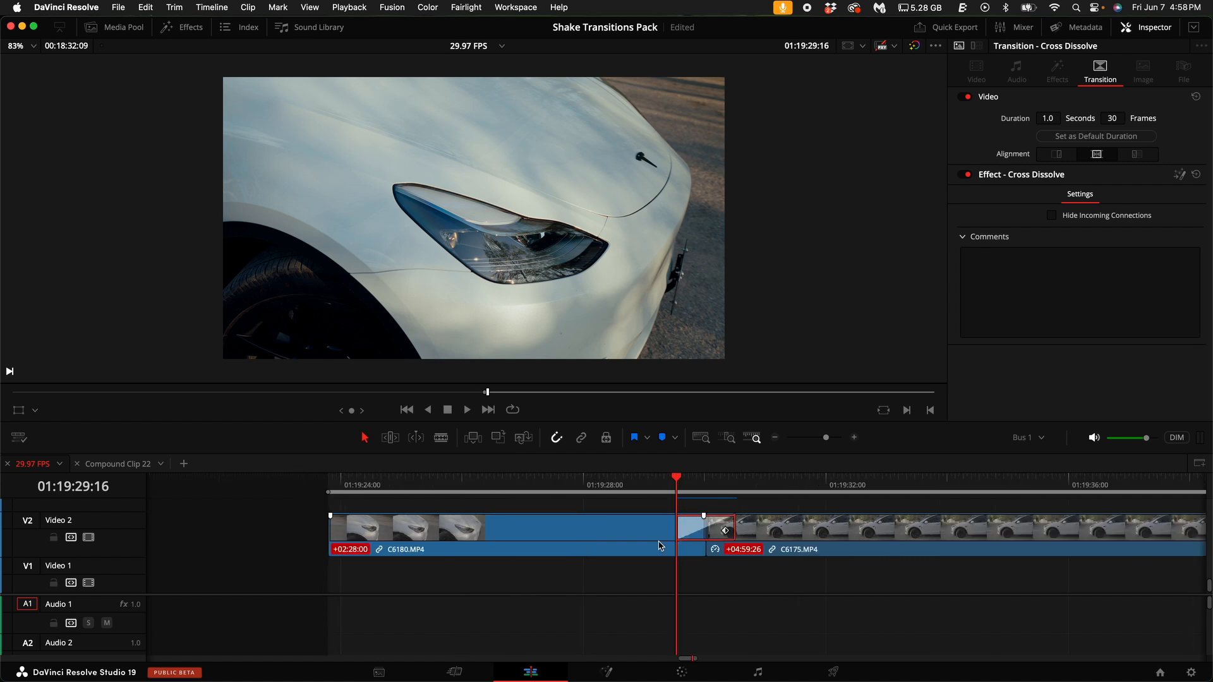
{"action": "right_click", "coordinate": [722, 530]}
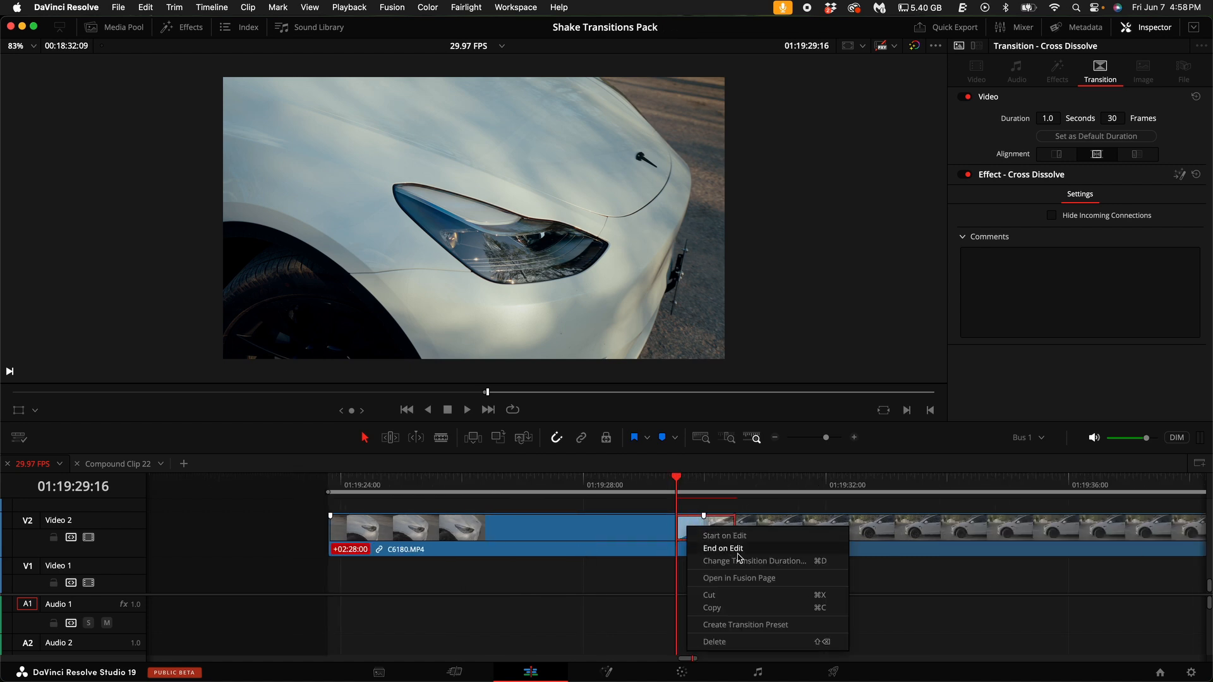
{"action": "mouse_move", "coordinate": [739, 581]}
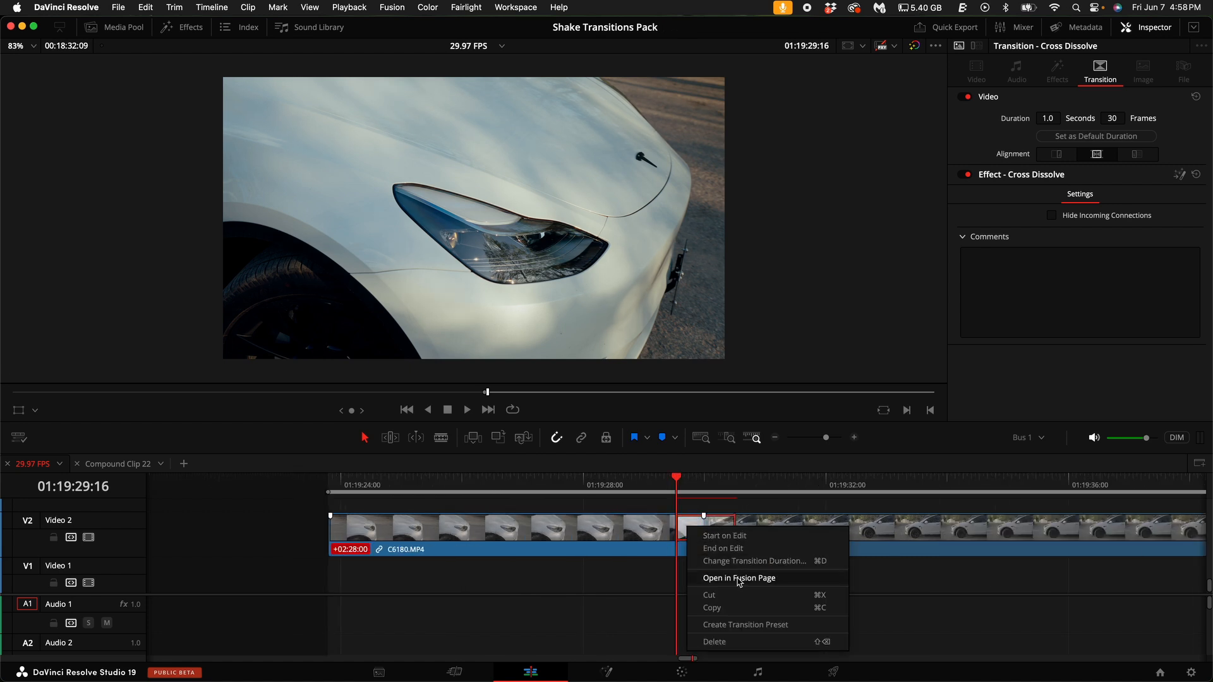
In the transition's Fusion node graph, add a Camera Shake tool after the dissolve
{"action": "left_click", "coordinate": [738, 577]}
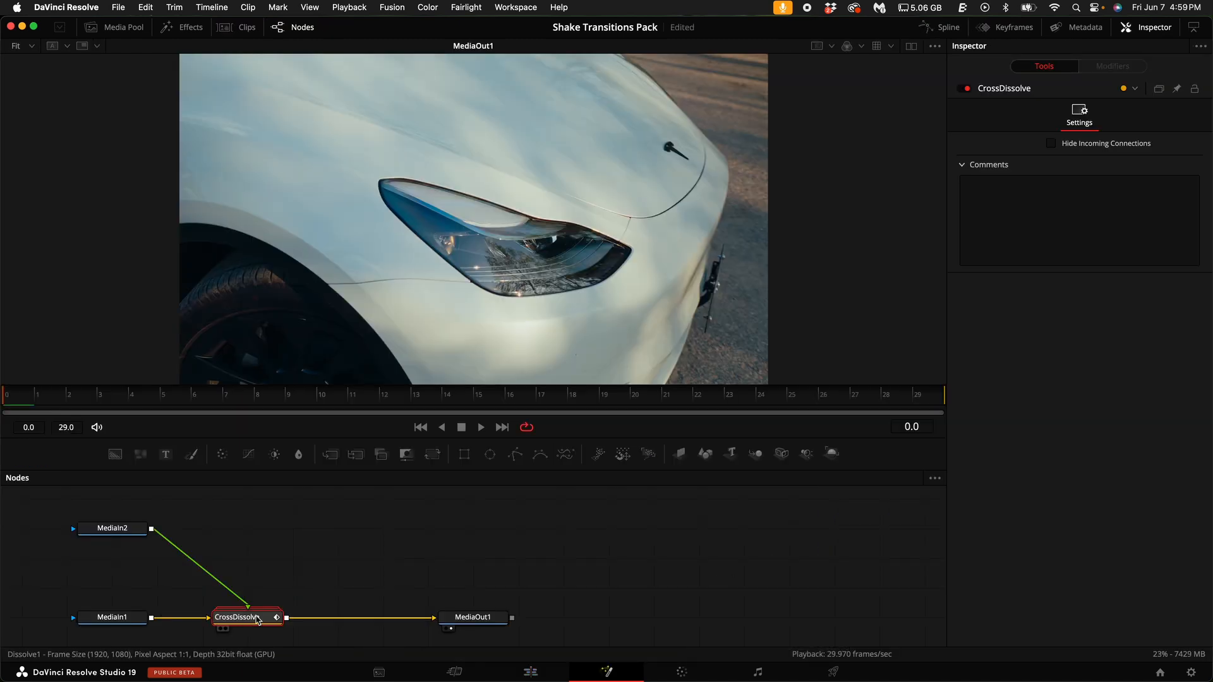
{"action": "mouse_move", "coordinate": [278, 589]}
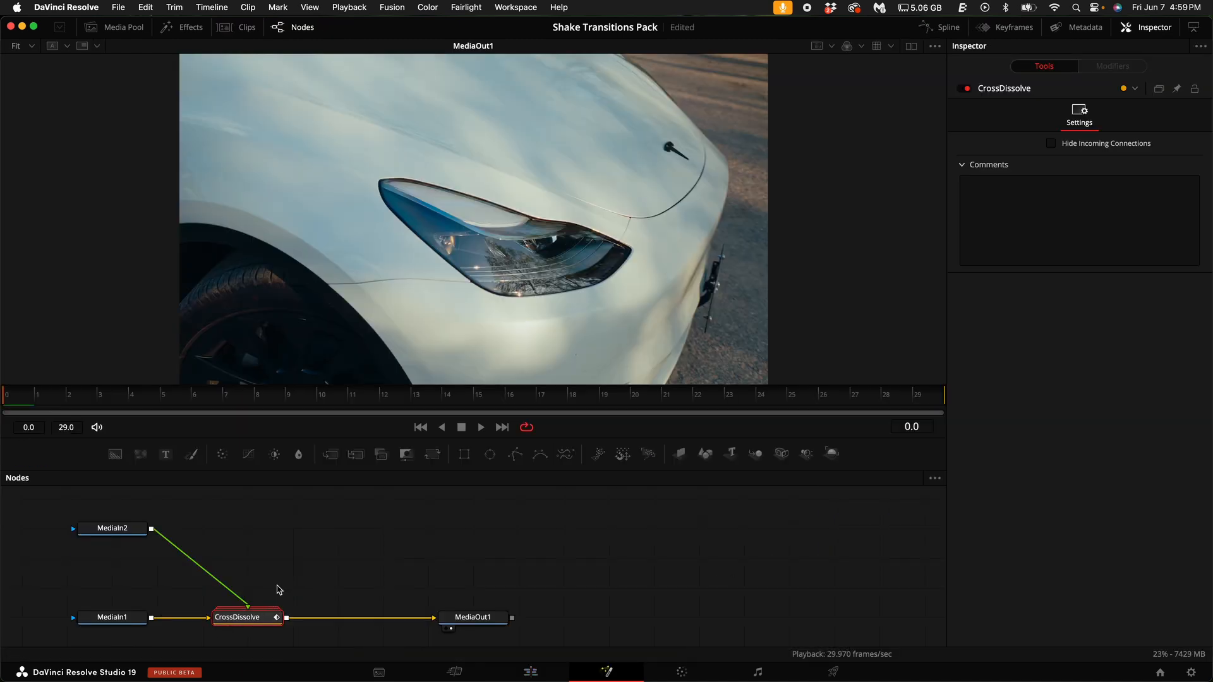
{"action": "type", "text": "camera"}
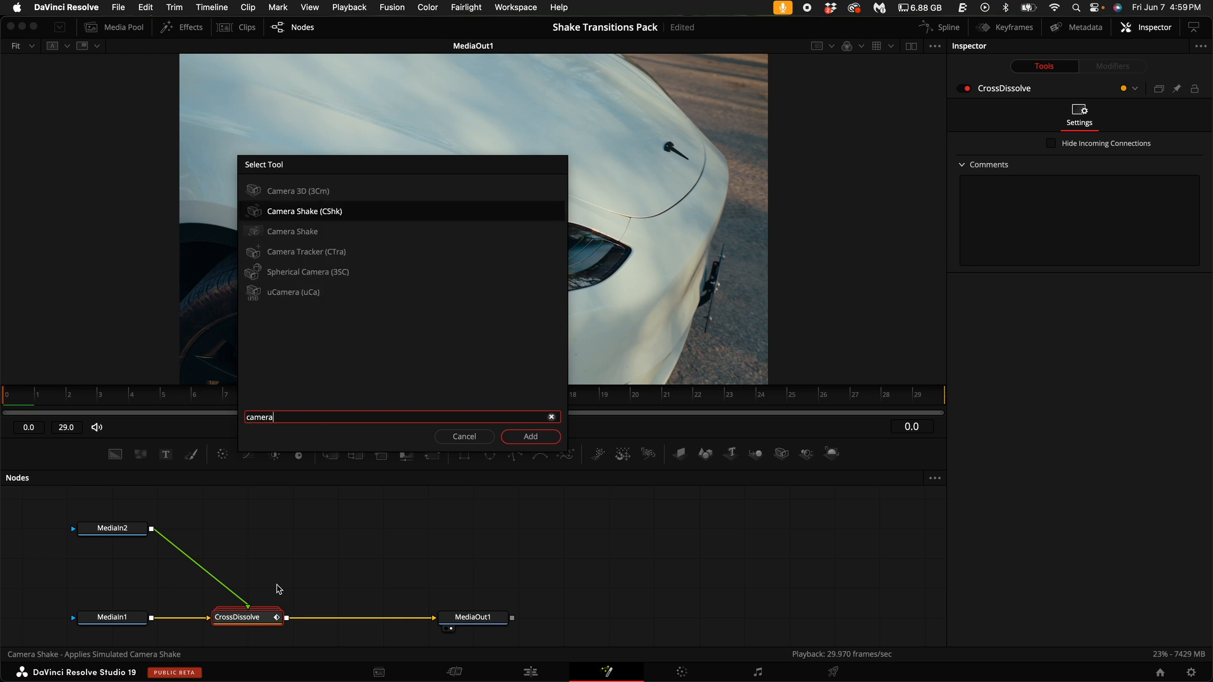
{"action": "left_click", "coordinate": [530, 436]}
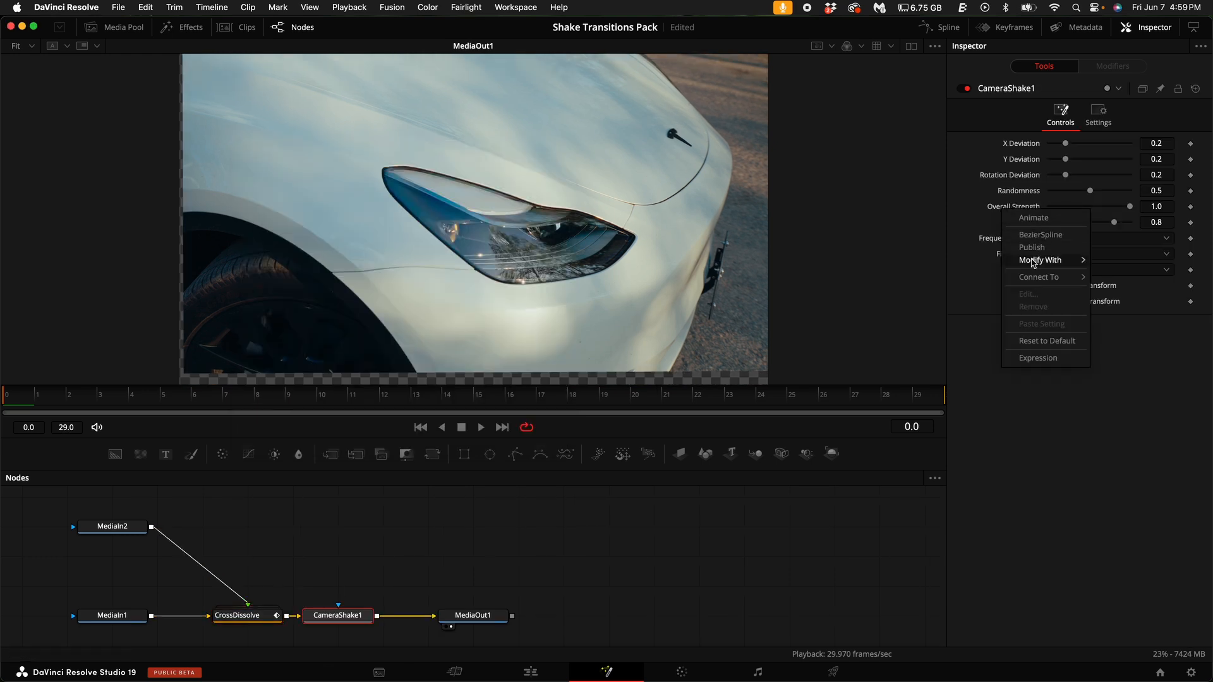
Drive Overall Strength with an Anim Curves modifier set to a Custom curve
{"action": "left_click", "coordinate": [1046, 340]}
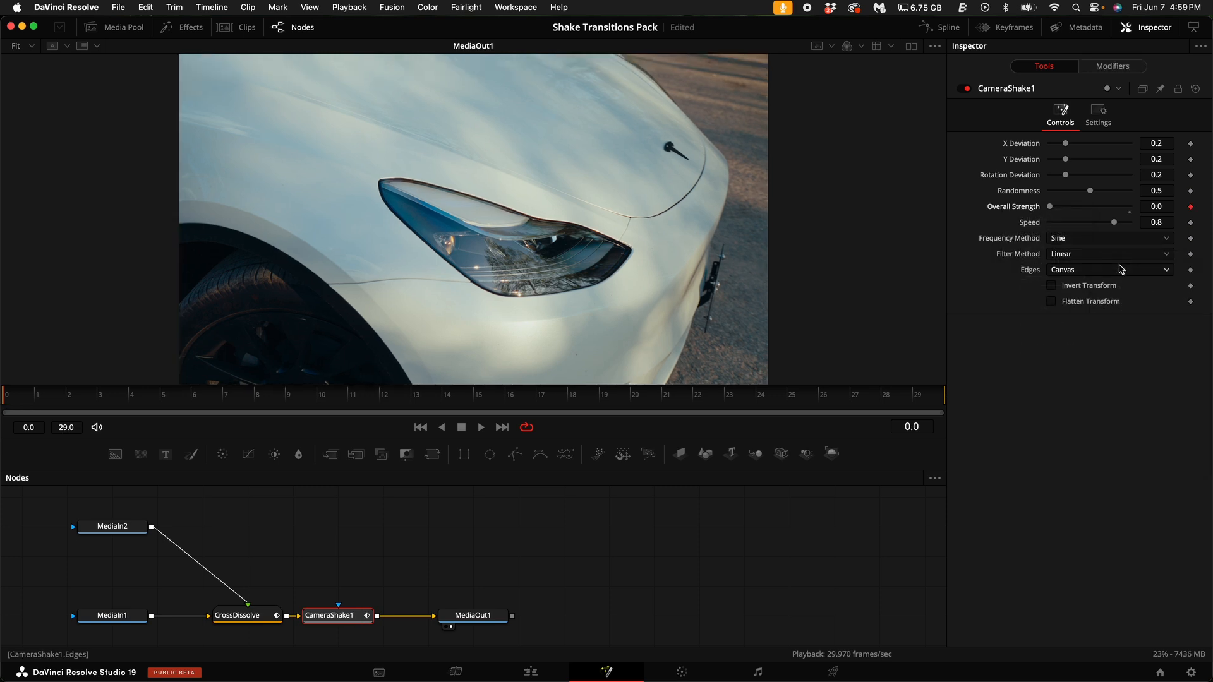
{"action": "left_click", "coordinate": [1112, 65]}
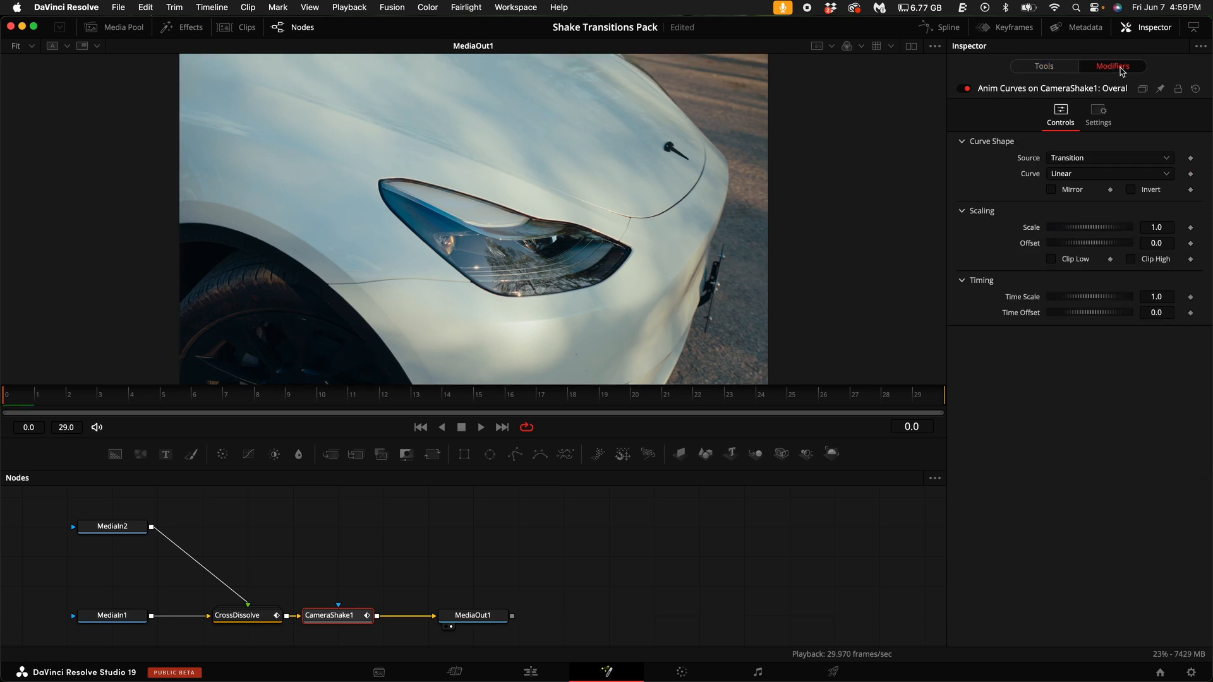
{"action": "left_click", "coordinate": [1108, 158]}
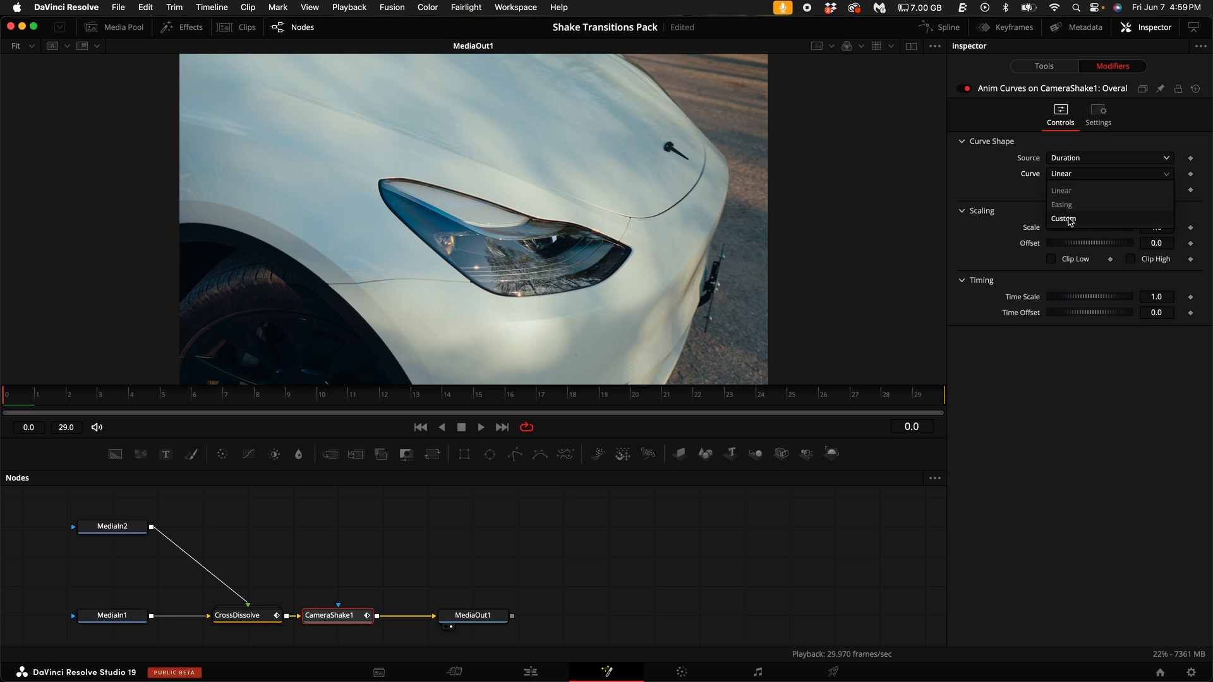
{"action": "left_click", "coordinate": [1065, 219]}
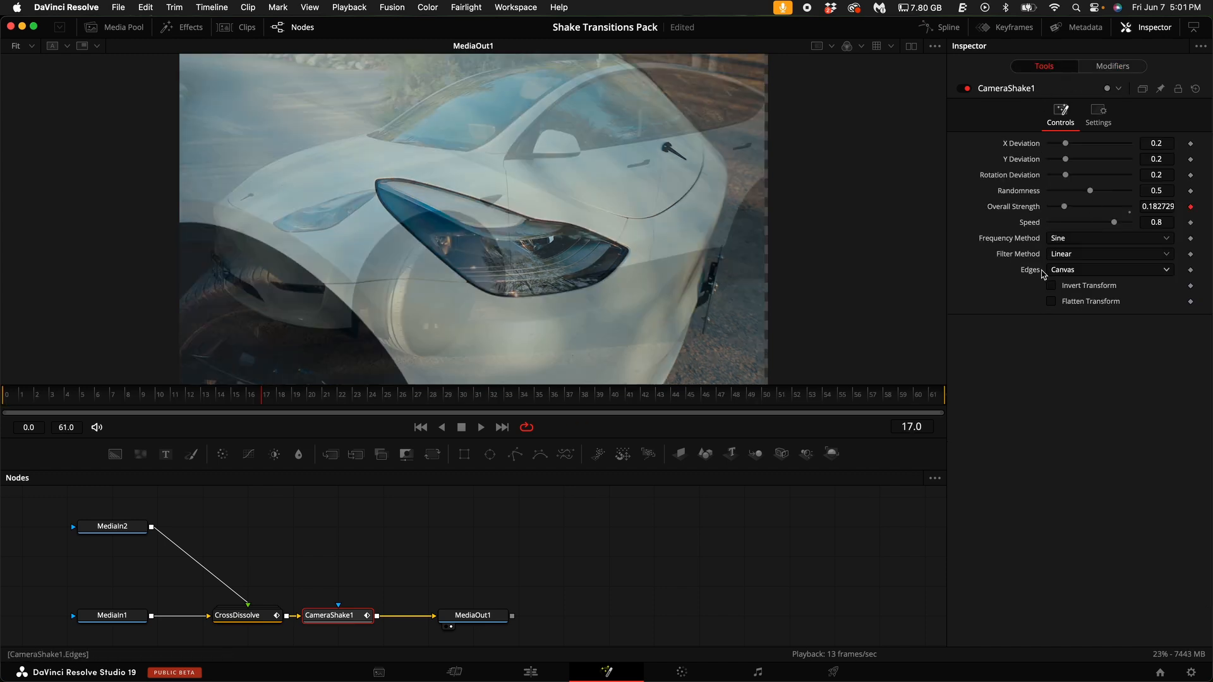
Set the camera shake's Edges to Duplicate
{"action": "left_click", "coordinate": [1108, 270]}
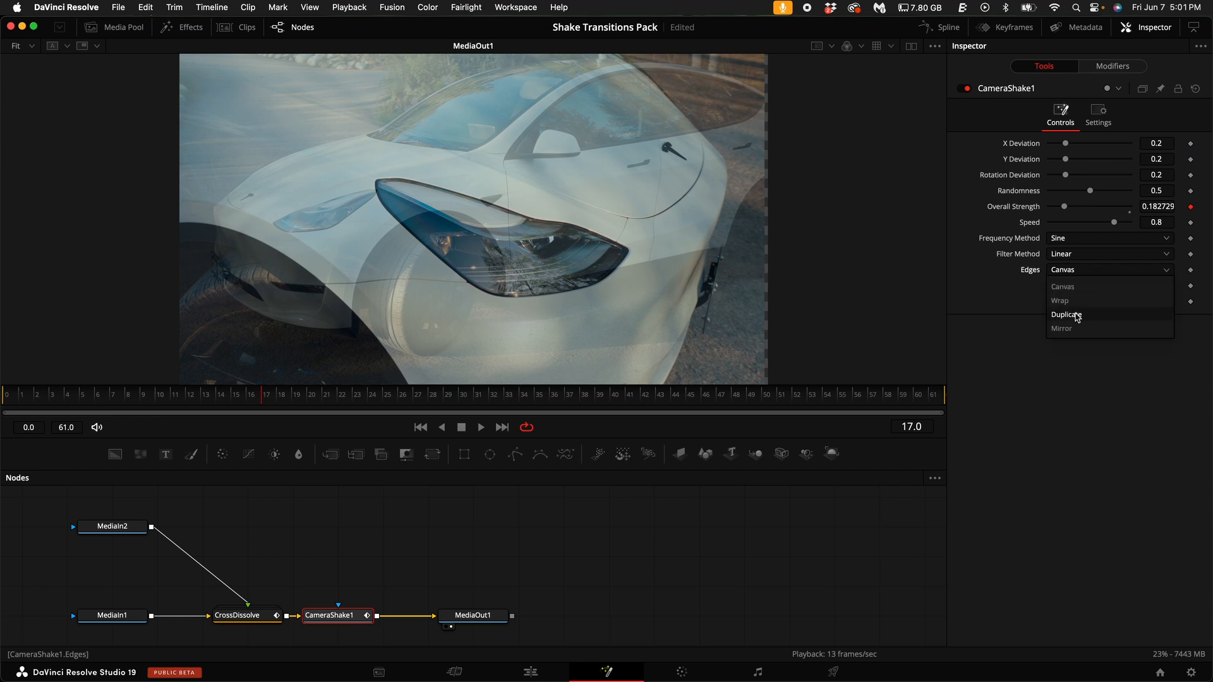
{"action": "left_click", "coordinate": [1067, 315]}
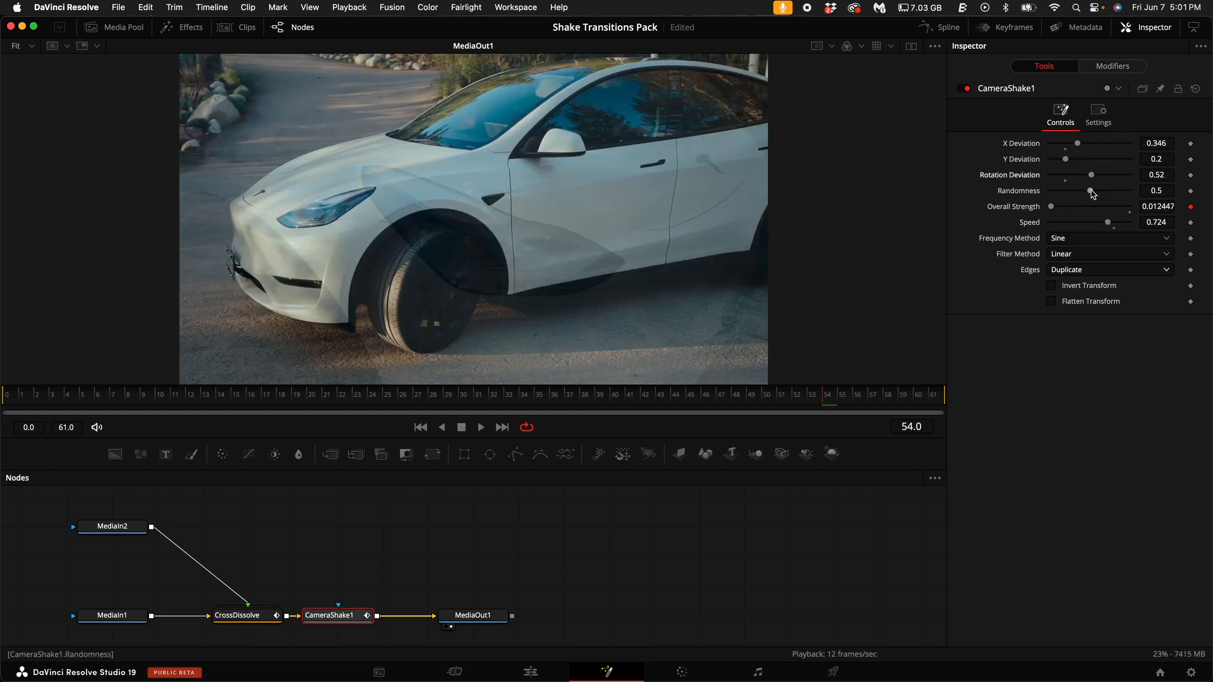
Swap the CrossDissolve node for a Dissolve node and view its modifiers
{"action": "right_click", "coordinate": [244, 615]}
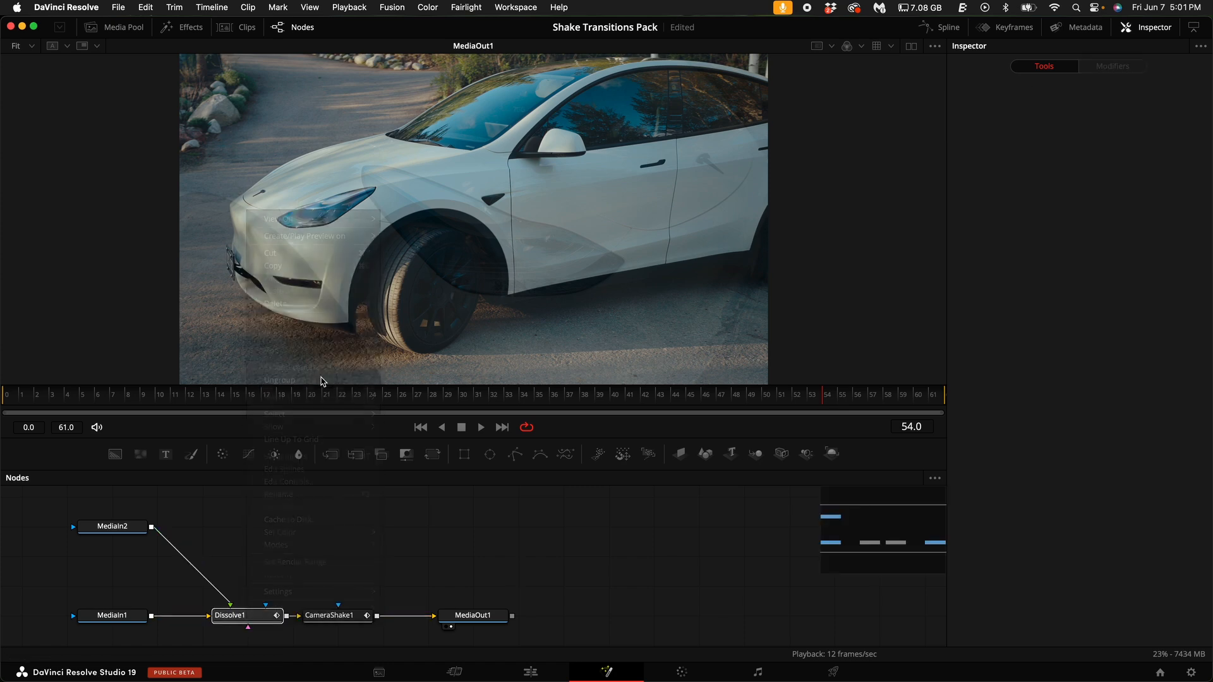
{"action": "left_click", "coordinate": [246, 615]}
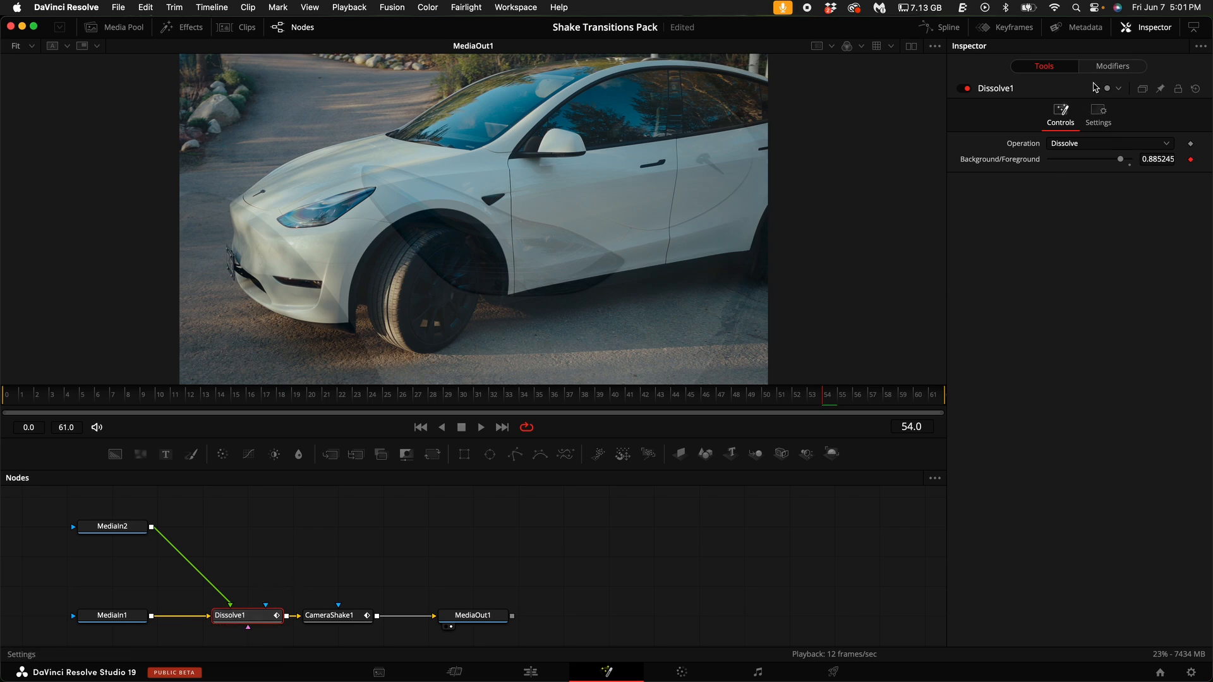
{"action": "left_click", "coordinate": [1112, 66]}
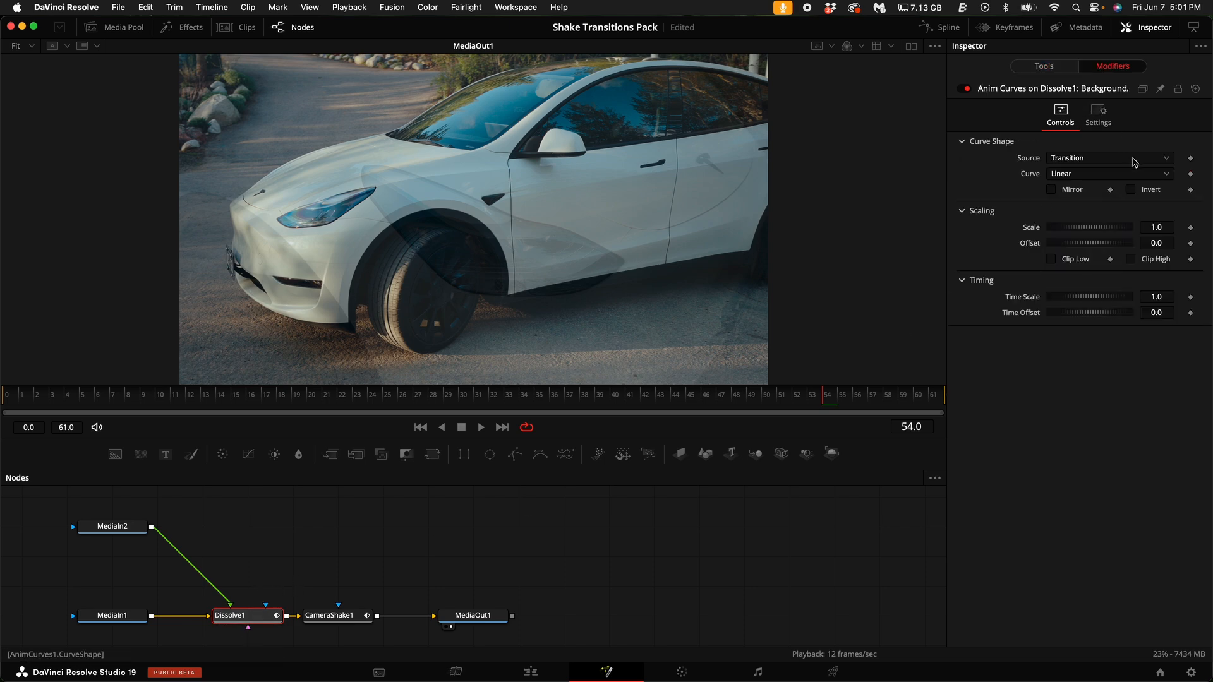
Set the dissolve's animation curve to Scale 40 and Offset -20
{"action": "left_click", "coordinate": [1156, 243]}
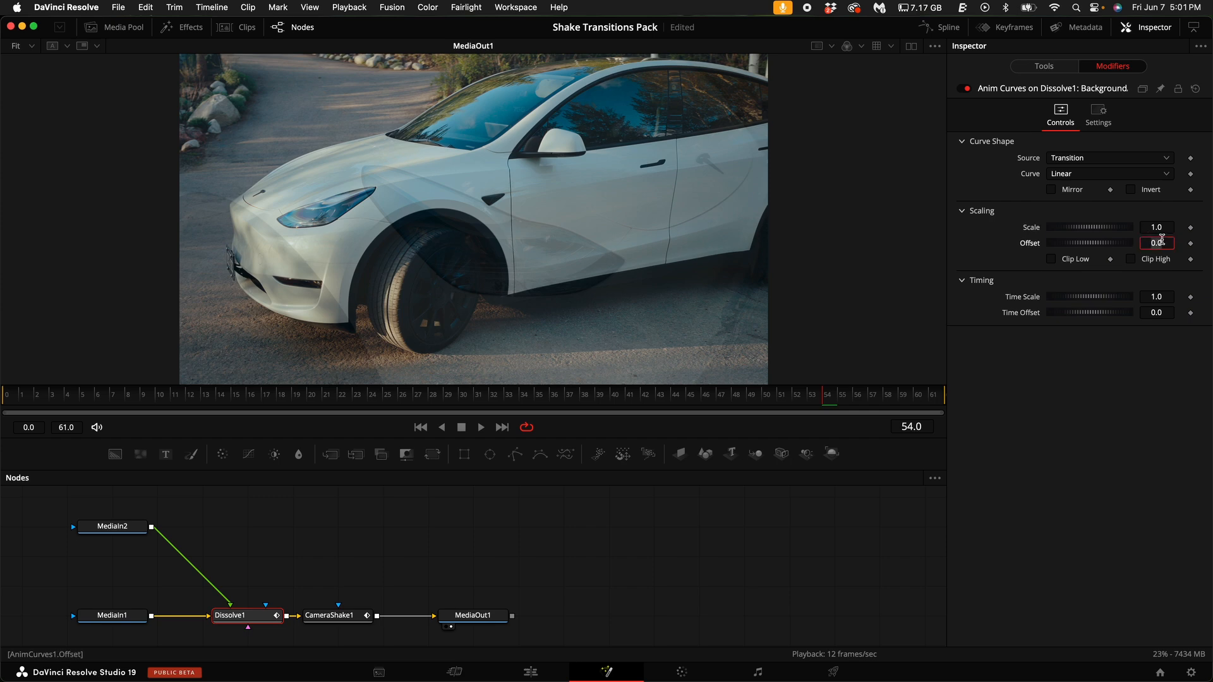
{"action": "type", "text": "-20"}
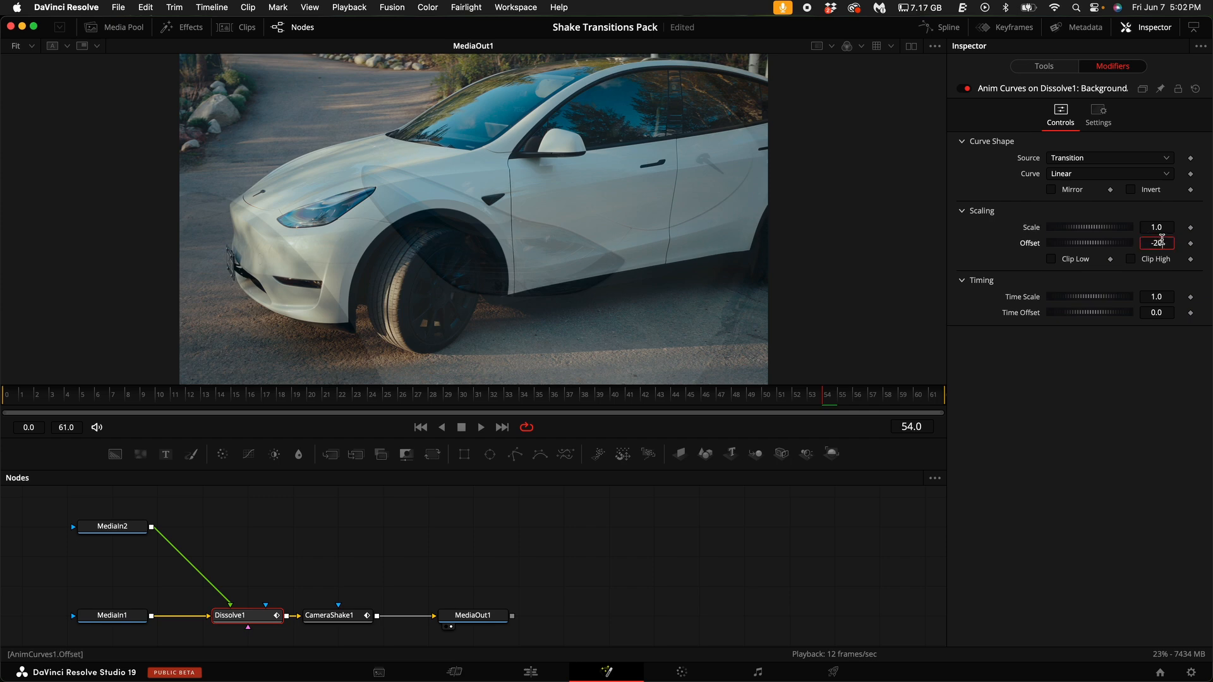
{"action": "left_click", "coordinate": [1156, 226]}
{"action": "type", "text": "40"}
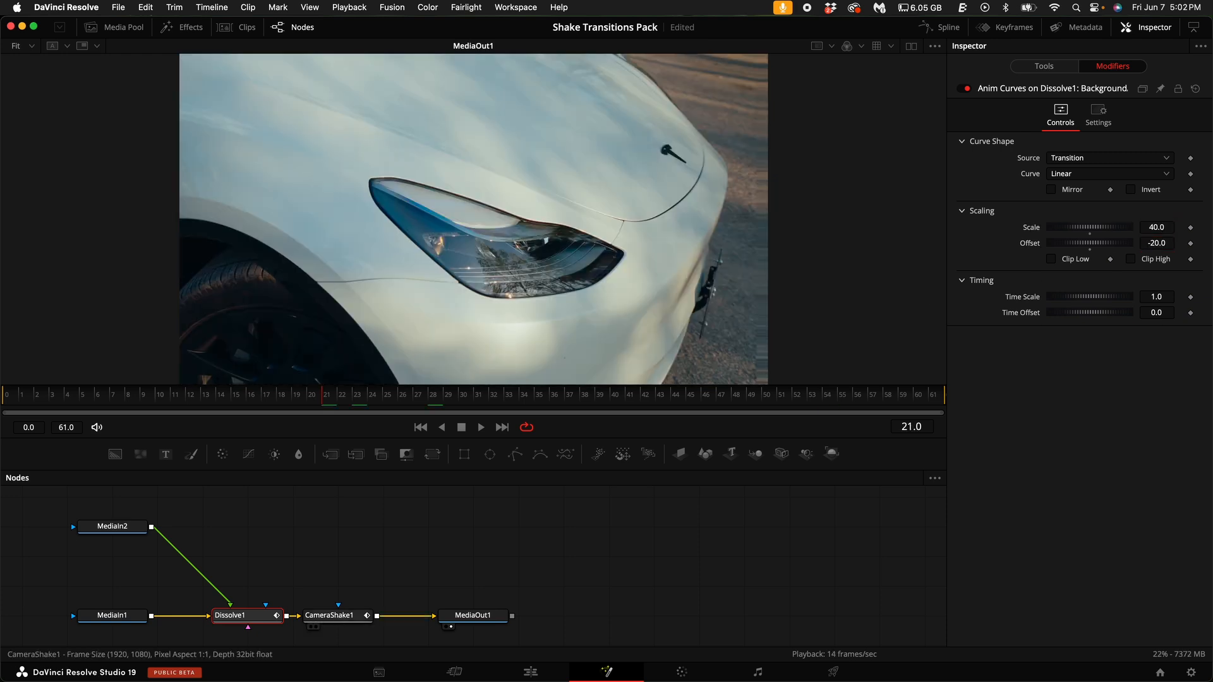
Enable Motion Blur in the CameraShake1 settings
{"action": "left_click", "coordinate": [328, 615]}
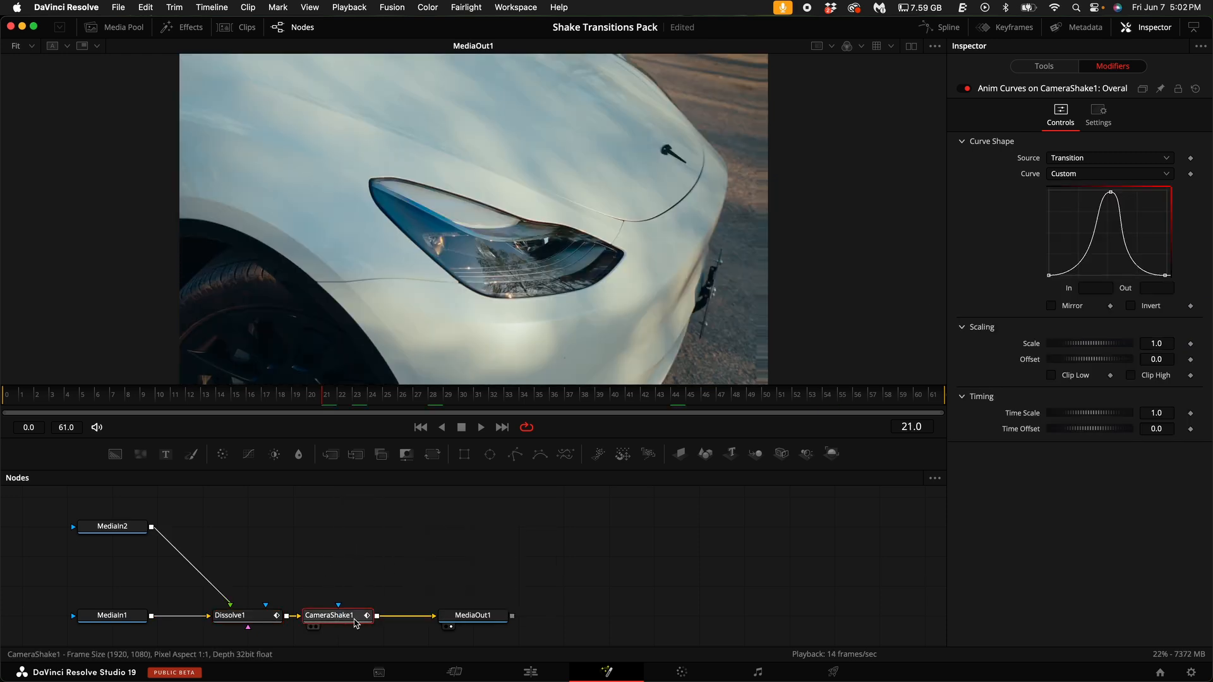
{"action": "left_click", "coordinate": [1044, 66]}
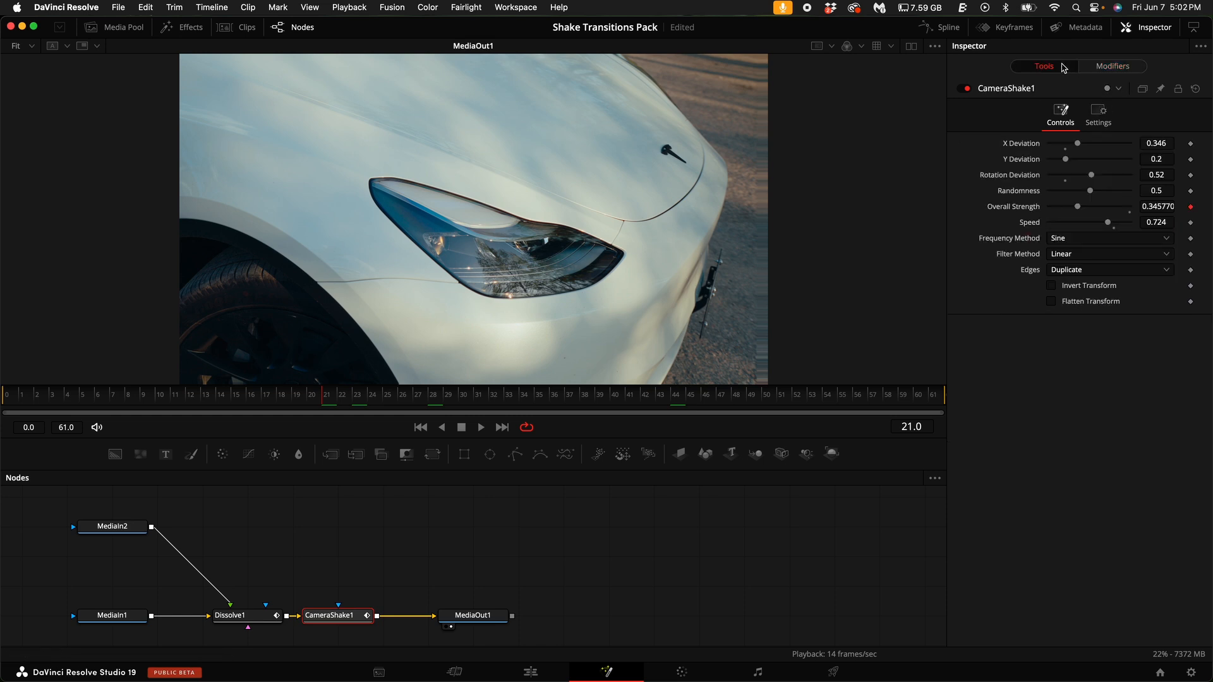
{"action": "left_click", "coordinate": [1098, 115]}
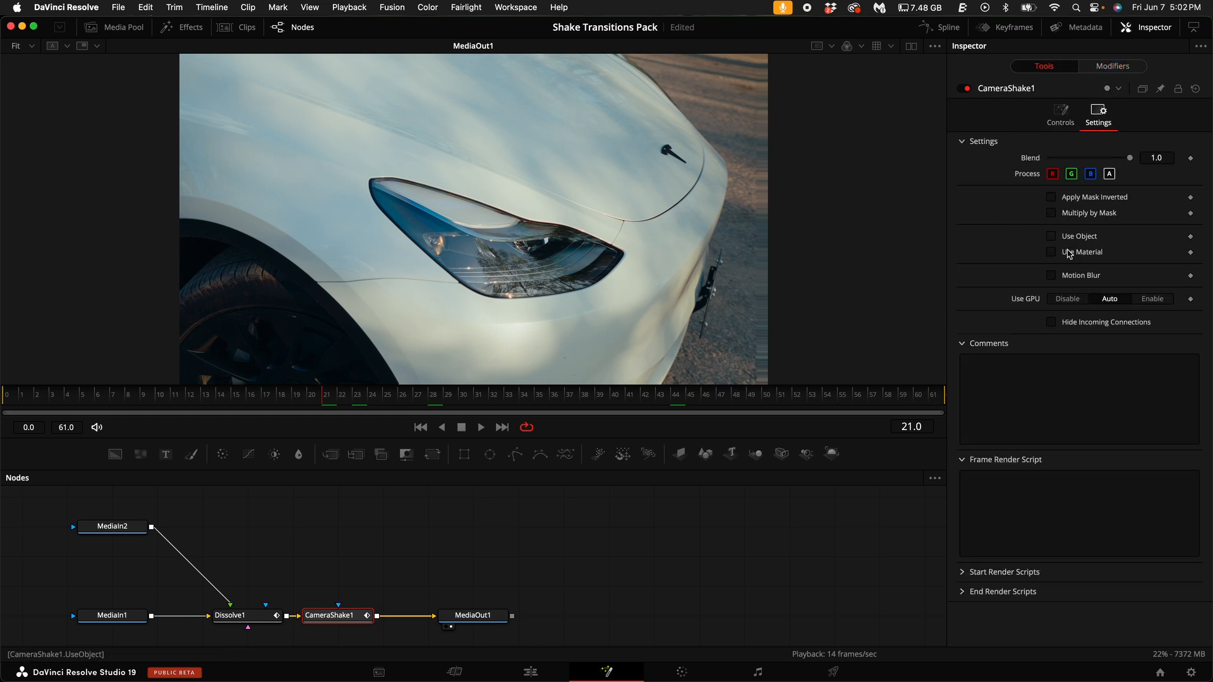
{"action": "left_click", "coordinate": [1050, 274]}
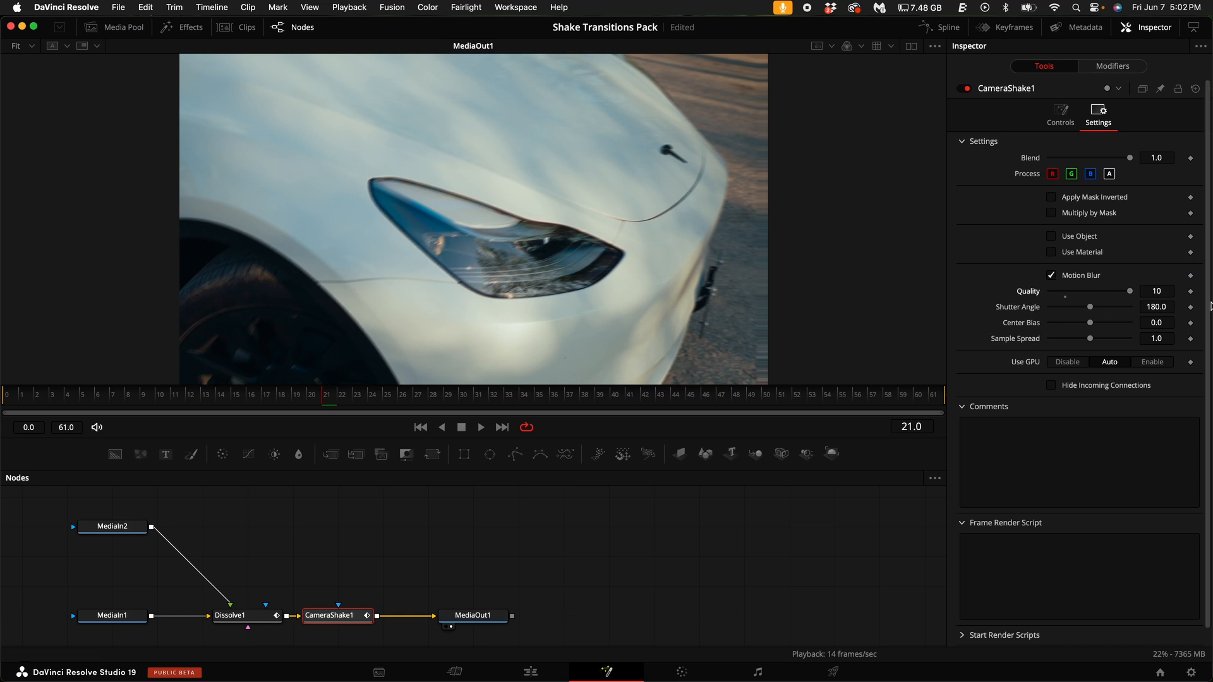
{"action": "left_click", "coordinate": [528, 671]}
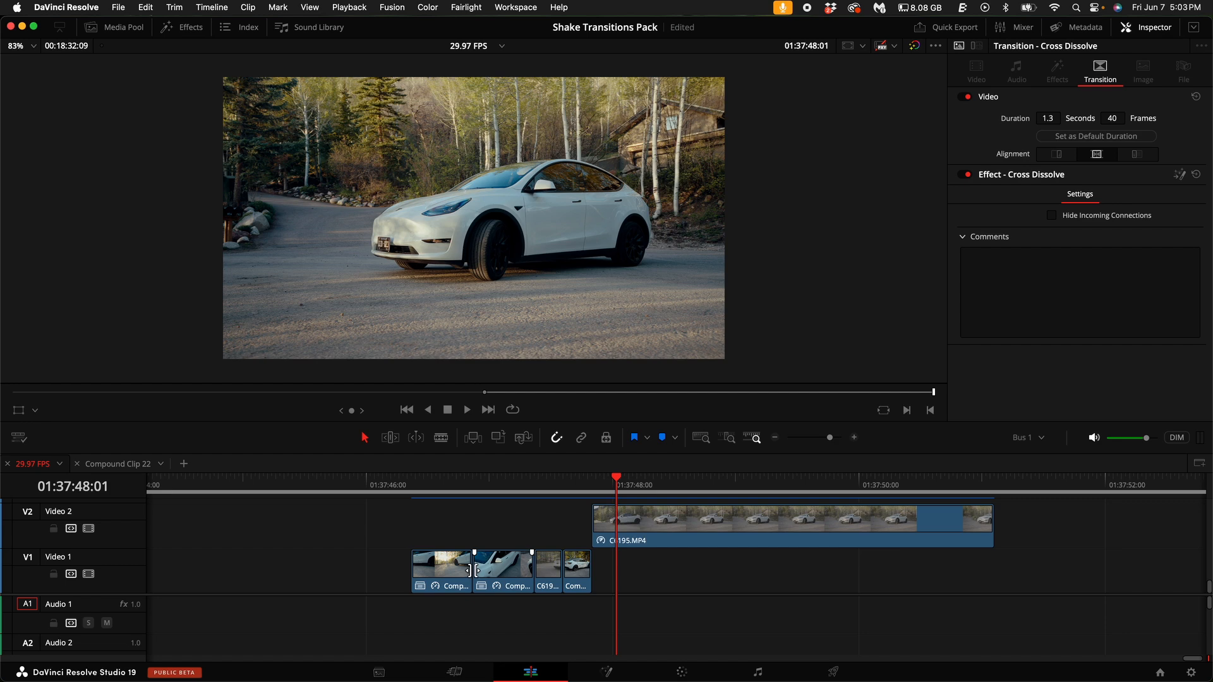
Move the playhead to an earlier point in the car clips
{"action": "left_click", "coordinate": [402, 478]}
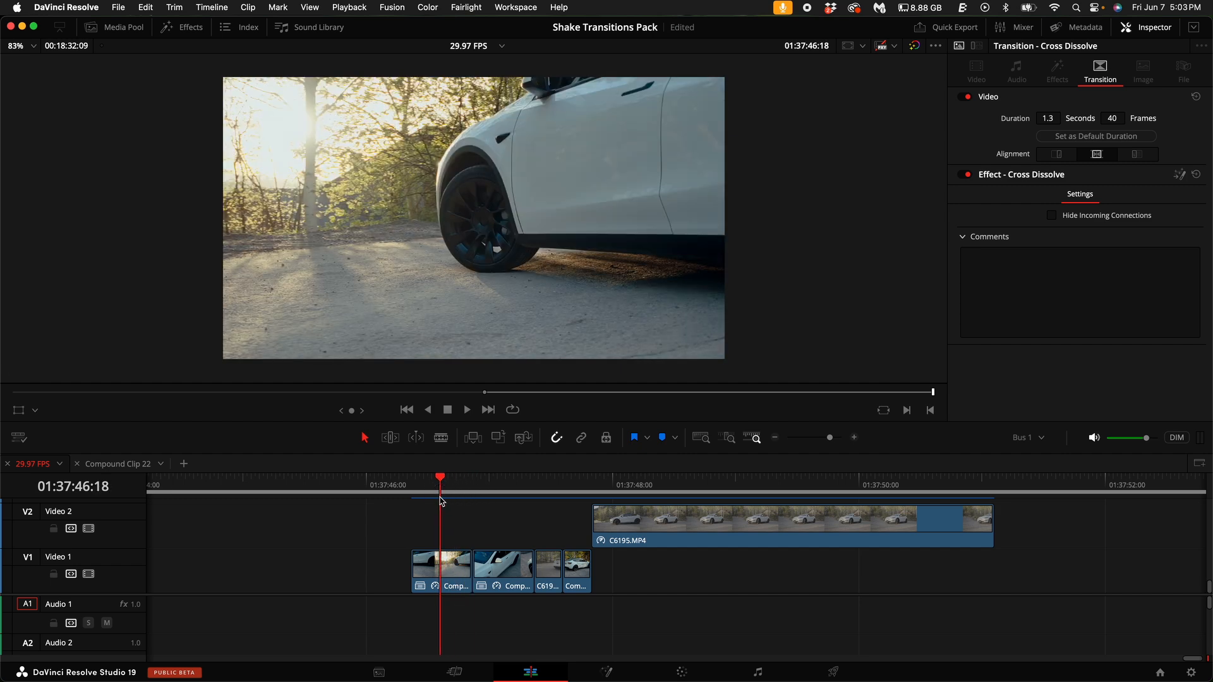
{"action": "mouse_move", "coordinate": [594, 608]}
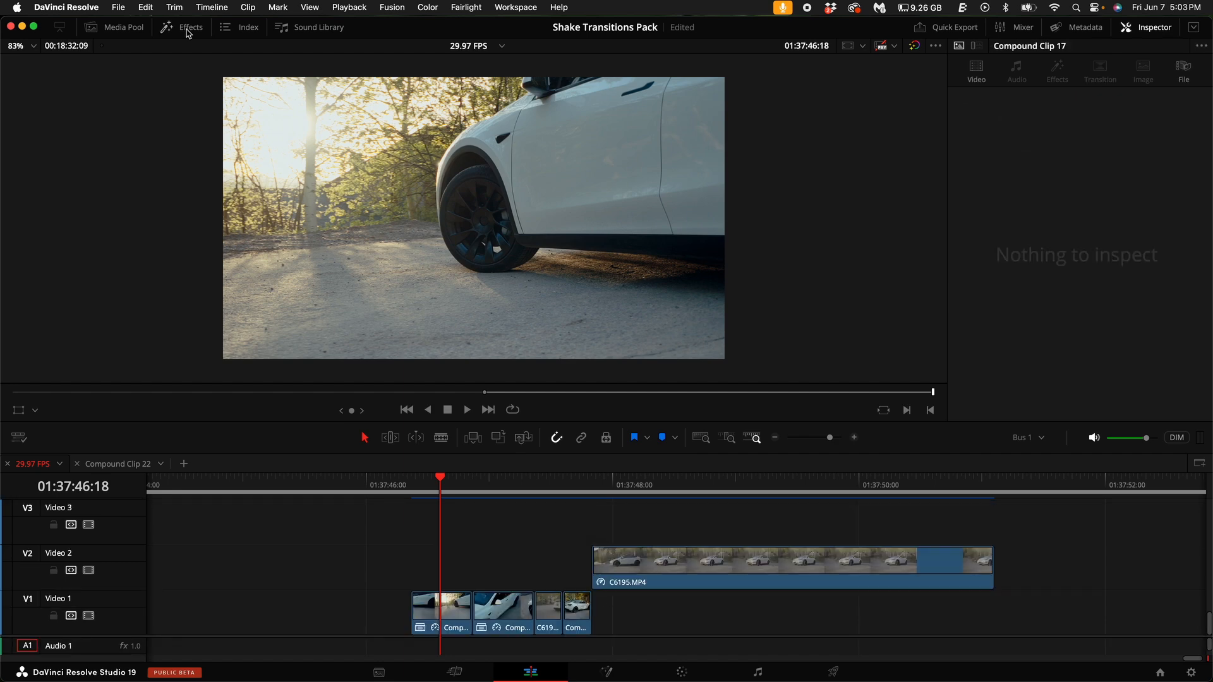
Drag an Adjustment Clip from Effects onto Video 3 above the car-clip cut
{"action": "left_click", "coordinate": [191, 26]}
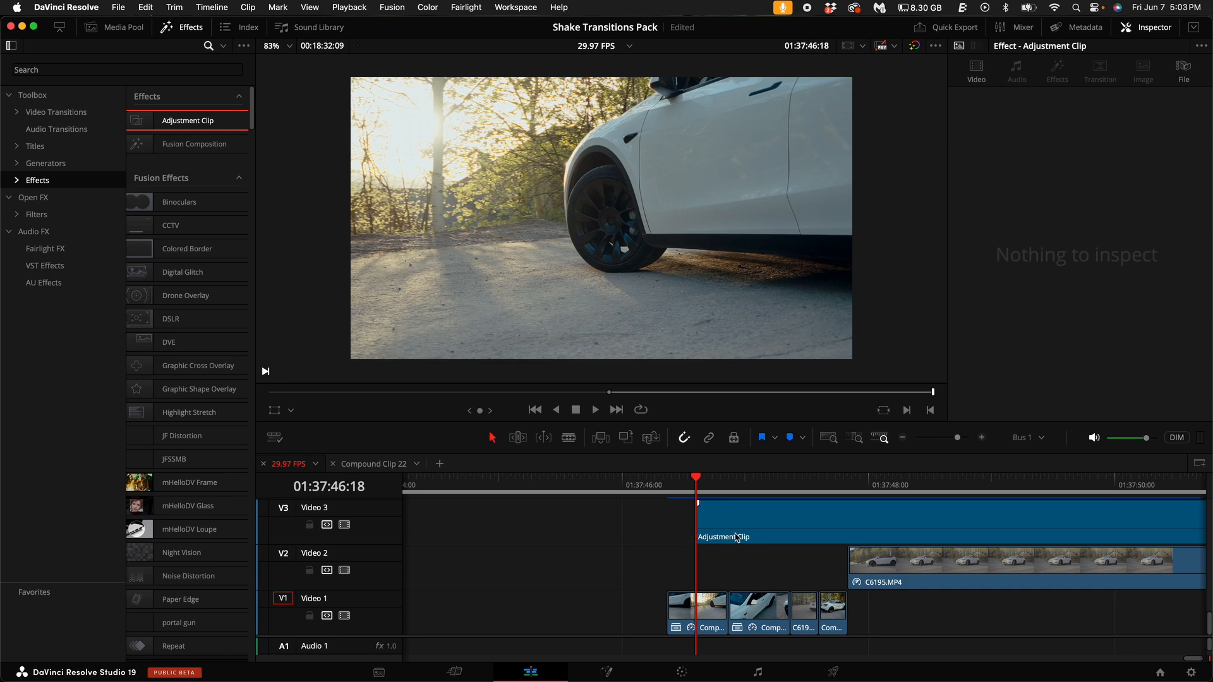
{"action": "left_click", "coordinate": [776, 537]}
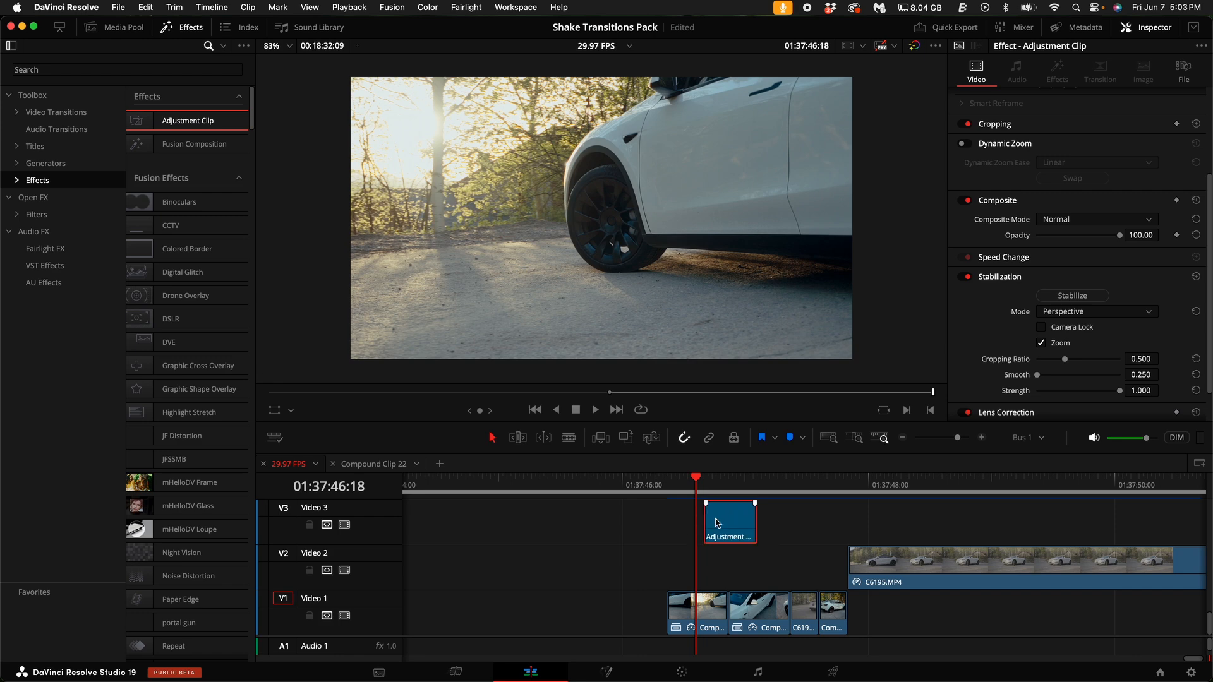
{"action": "left_click", "coordinate": [773, 476]}
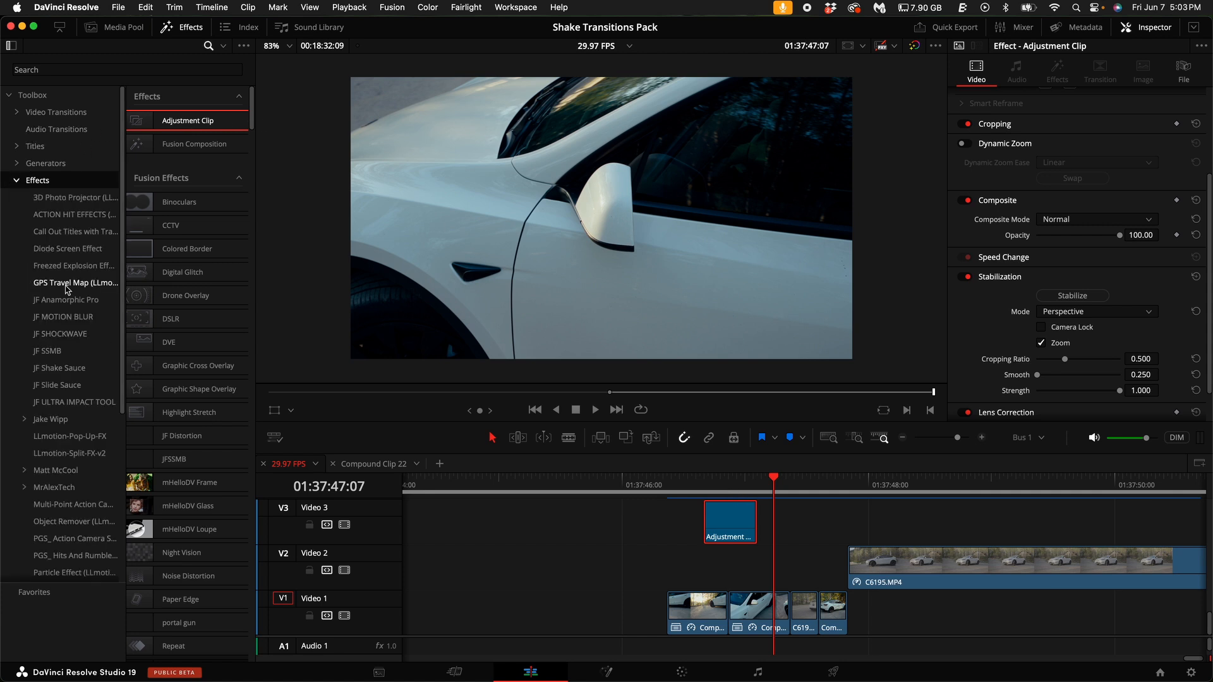
Apply JF Shake Sauce to the Video 3 adjustment clip, replay it, then remove the clip
{"action": "left_click", "coordinate": [59, 367]}
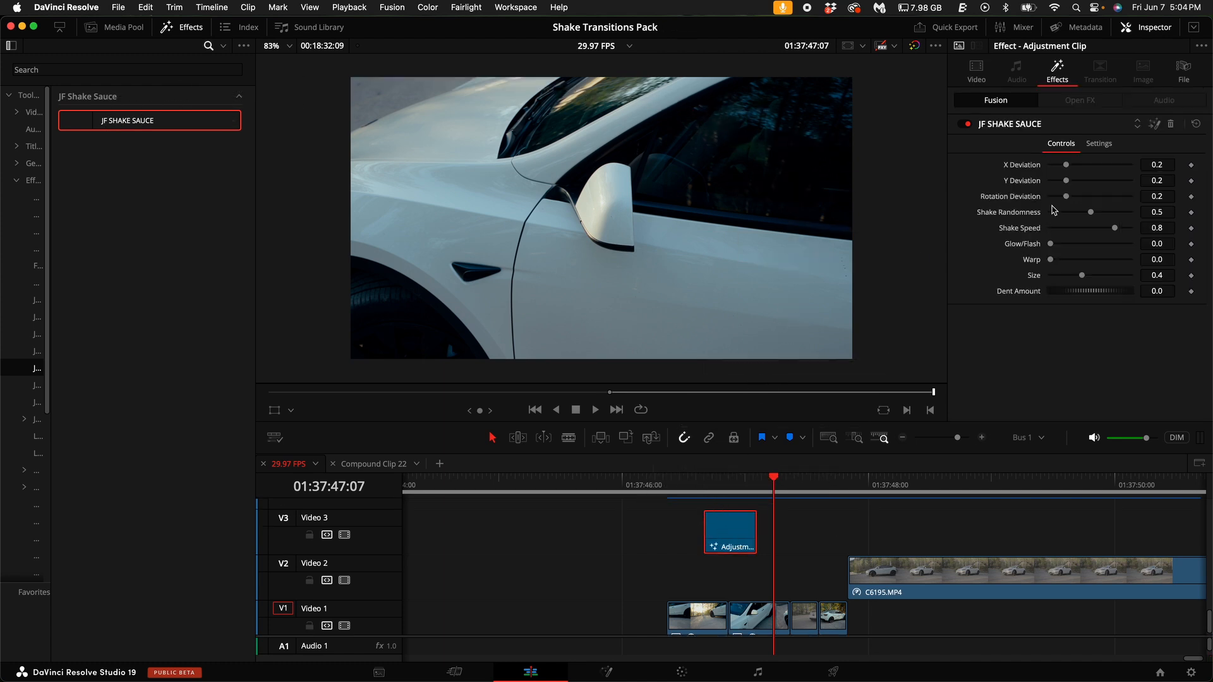
{"action": "mouse_move", "coordinate": [773, 455]}
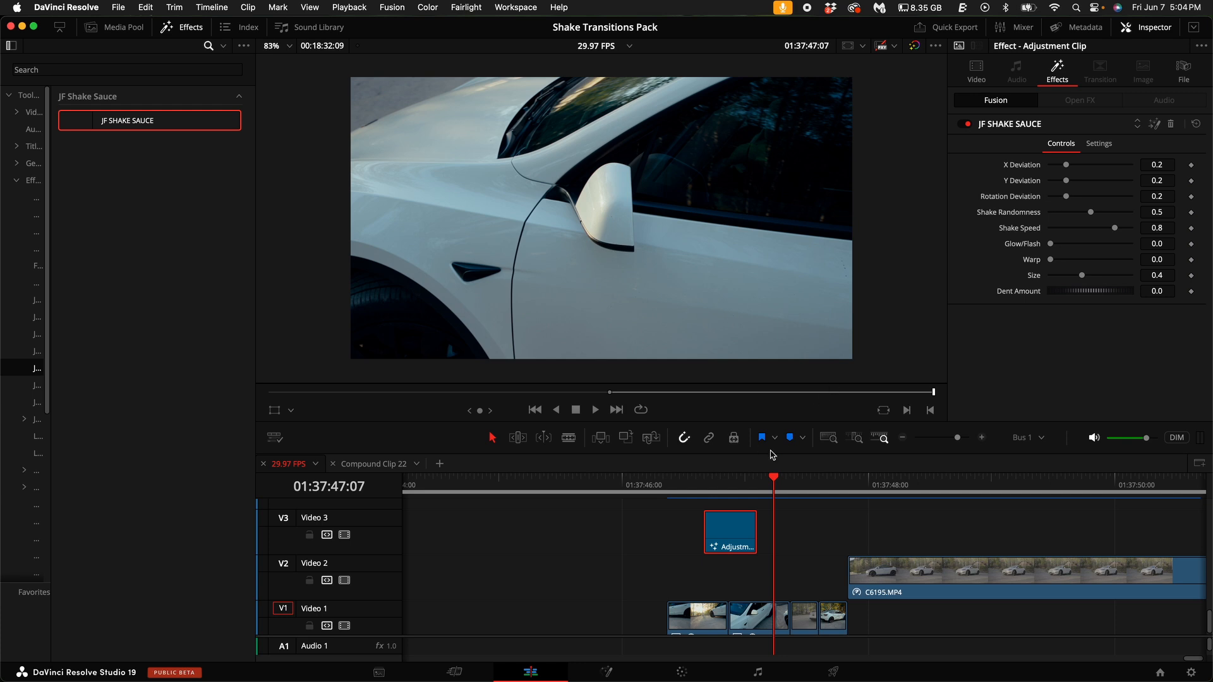
{"action": "mouse_move", "coordinate": [708, 488]}
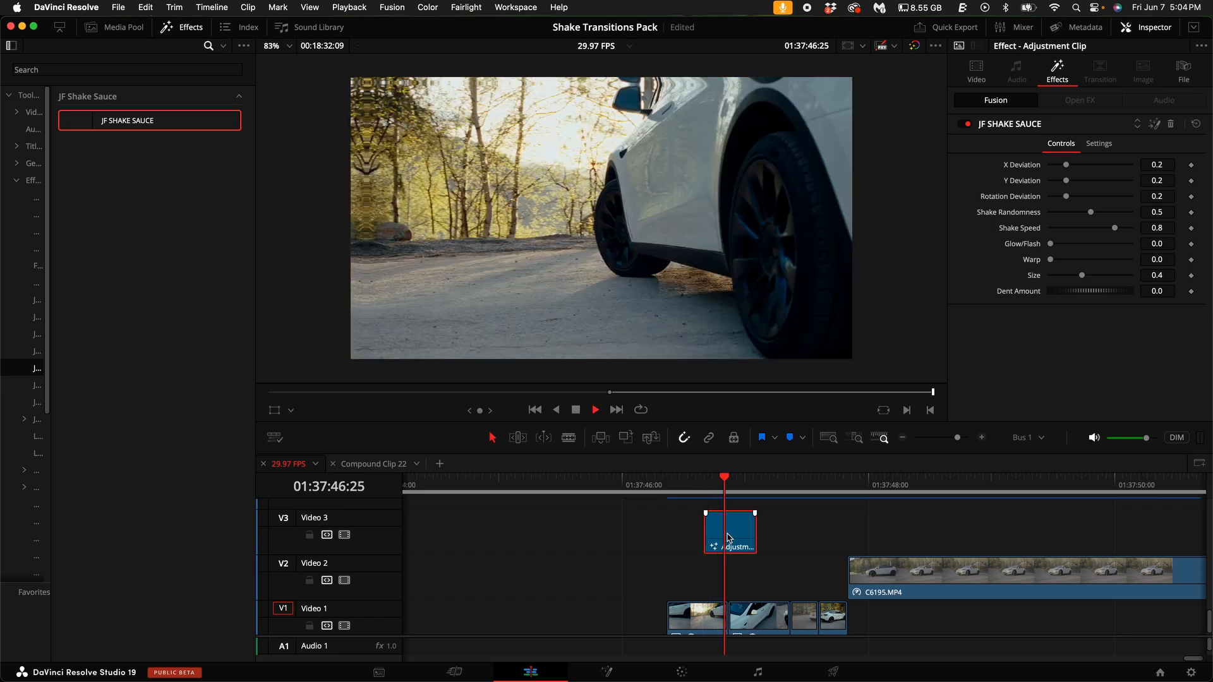
{"action": "left_click", "coordinate": [827, 485]}
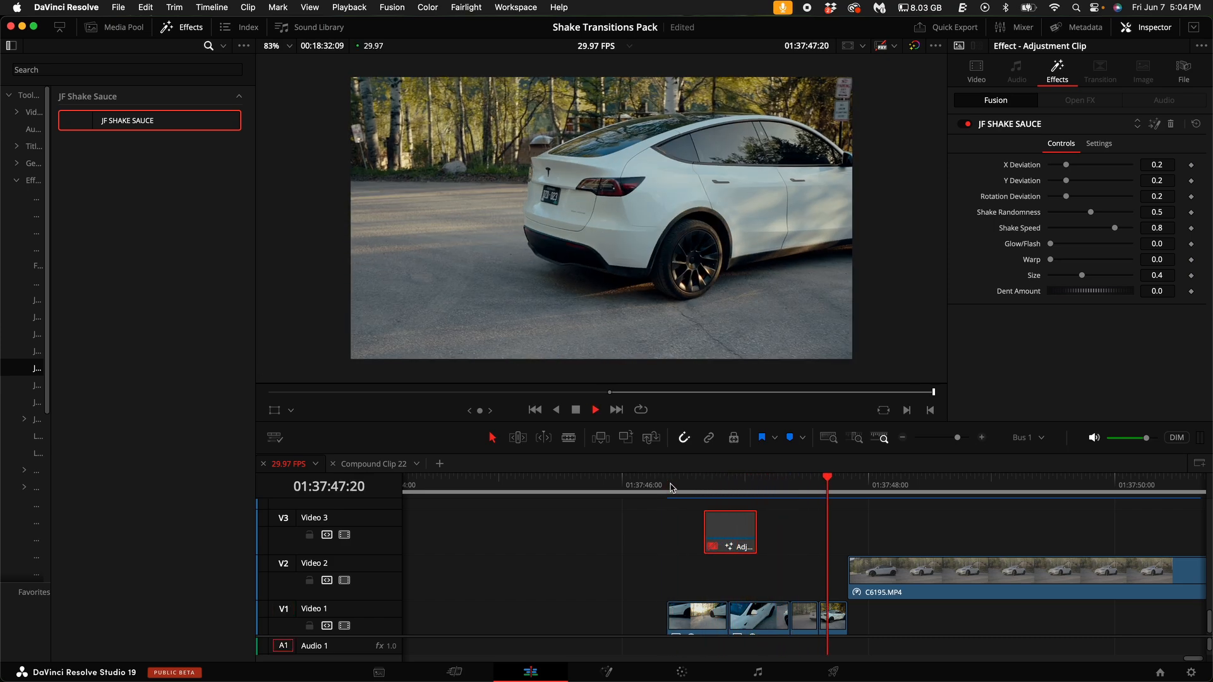
{"action": "left_click", "coordinate": [704, 478]}
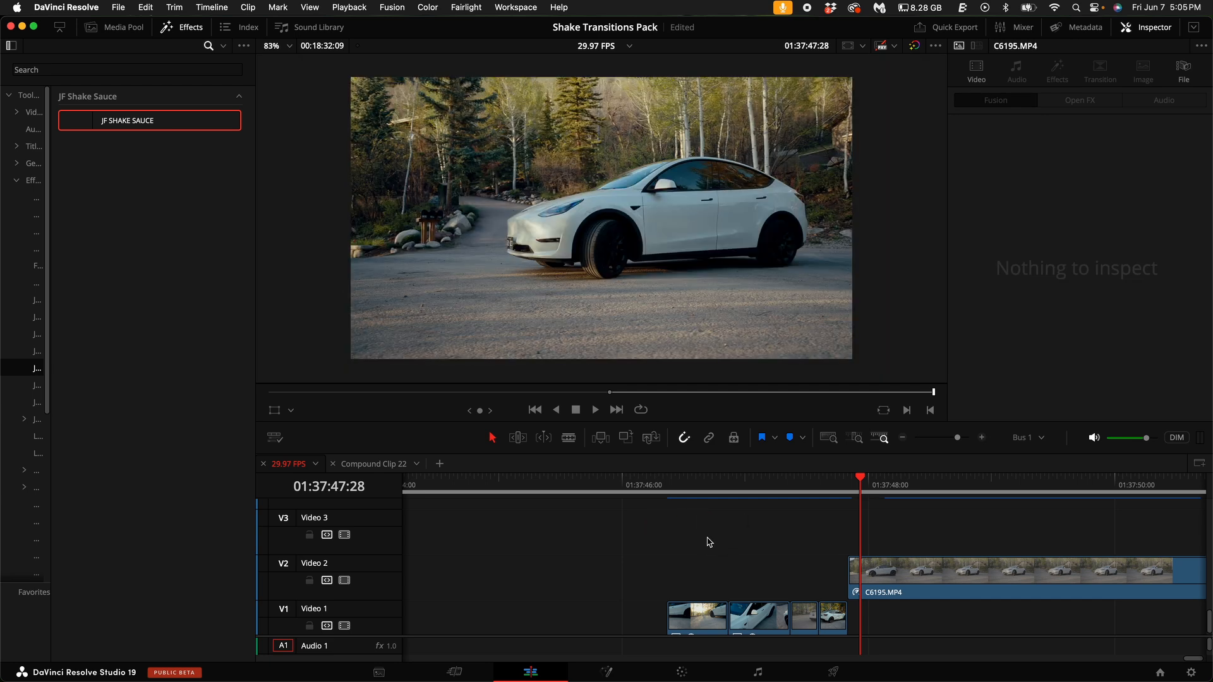
Duplicate the adjustment clip onto Videos 4 and 5 and dent the top one (Dent Amount -0.232, Size 0.4076)
{"action": "left_click", "coordinate": [792, 532]}
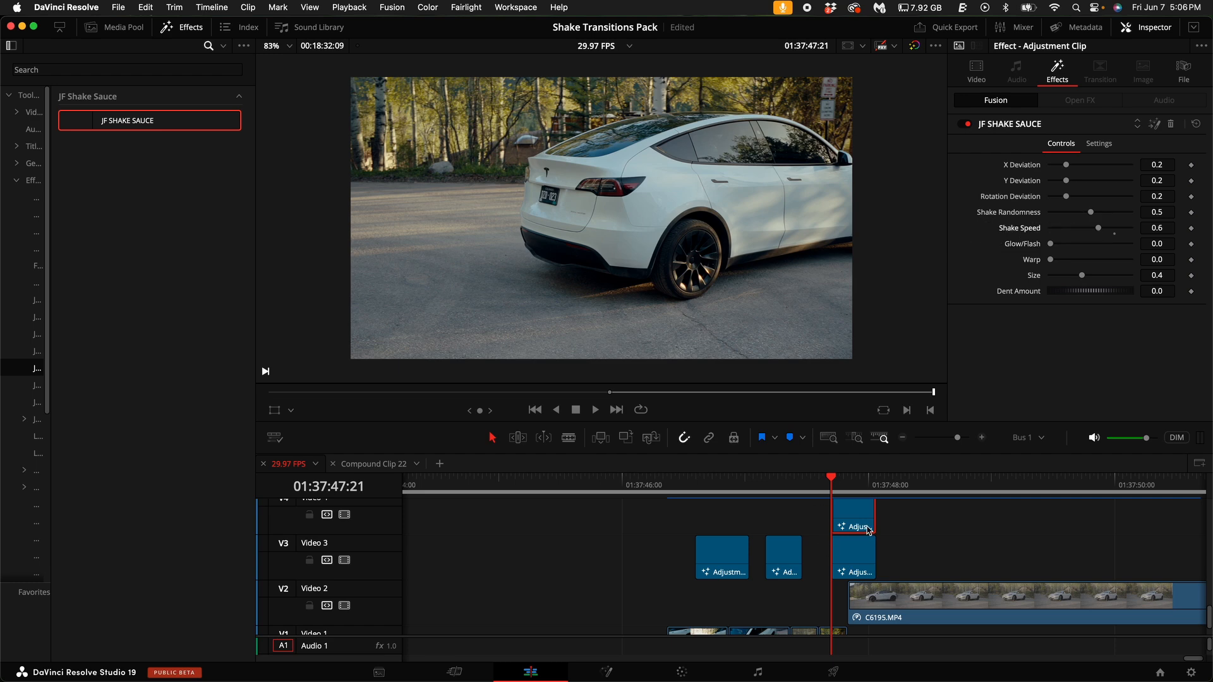
{"action": "left_click", "coordinate": [853, 526]}
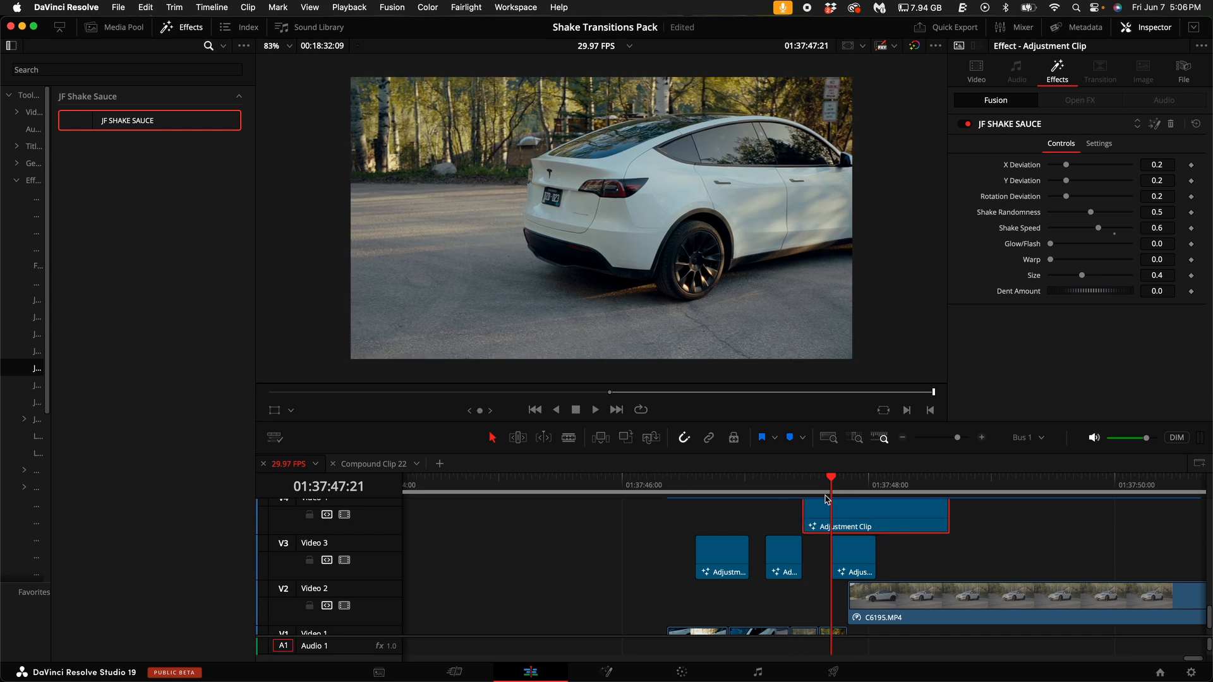
{"action": "left_click", "coordinate": [711, 477]}
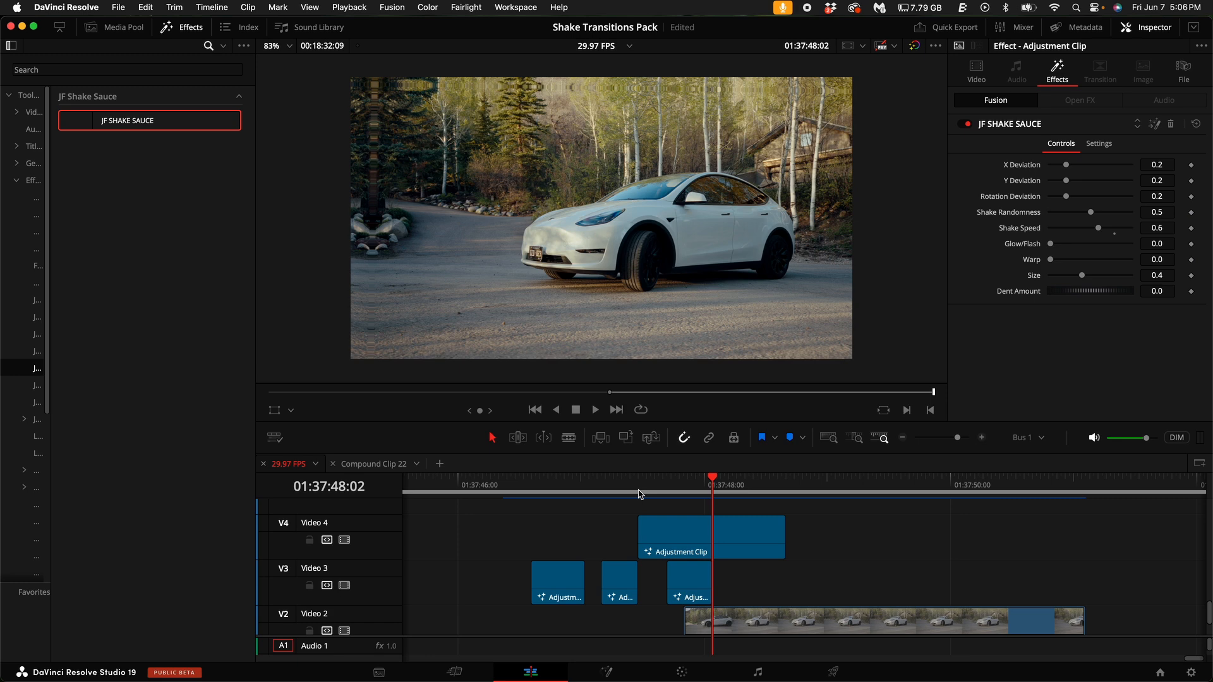
{"action": "left_click", "coordinate": [711, 537]}
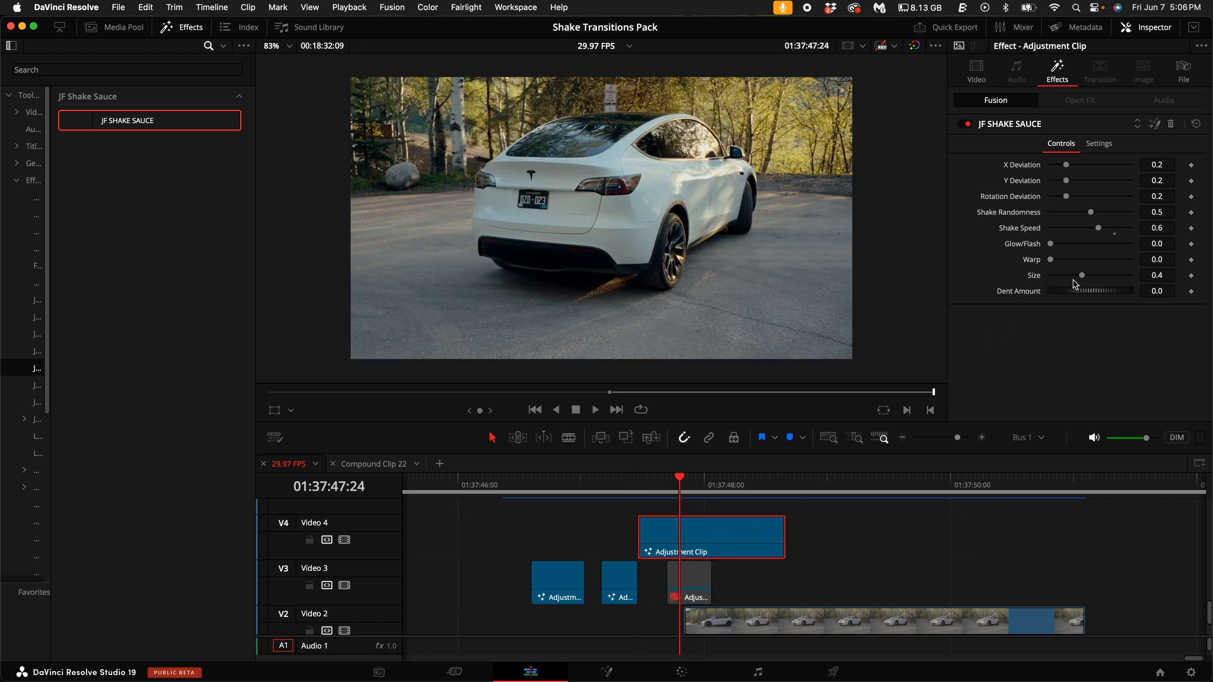
{"action": "left_click", "coordinate": [704, 477]}
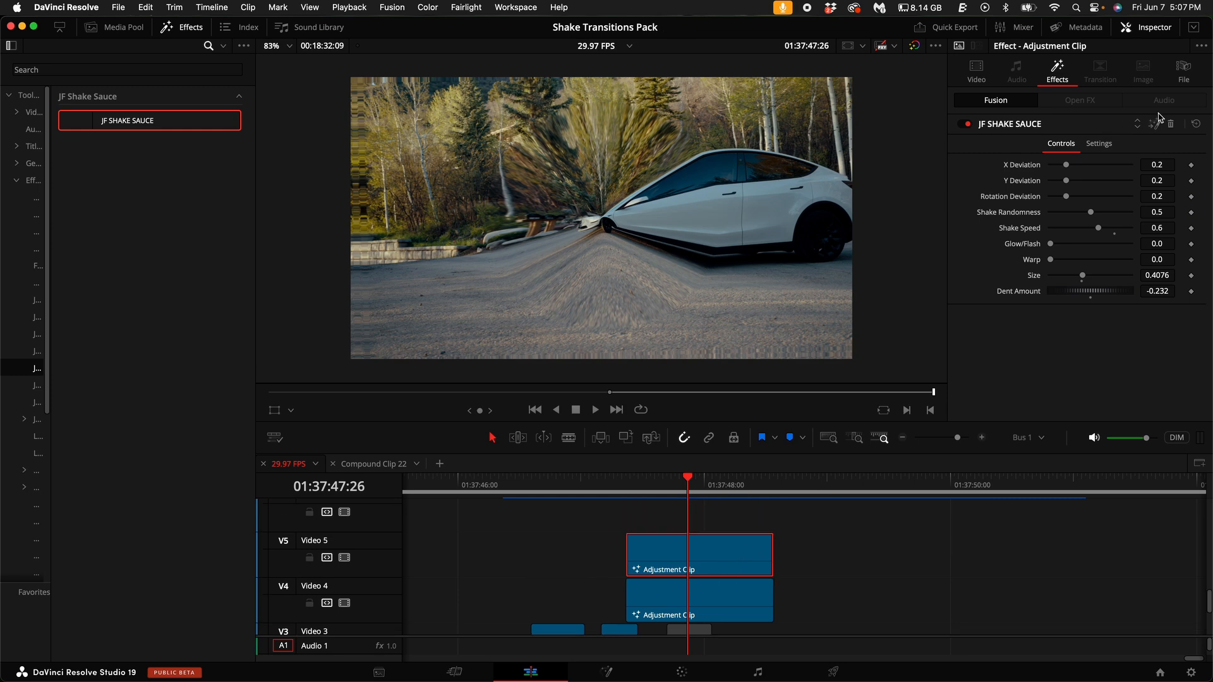
Swap the Video 5 clip's JF Shake Sauce for JF SHOCKWAVE and slide the clip later
{"action": "left_click", "coordinate": [975, 69]}
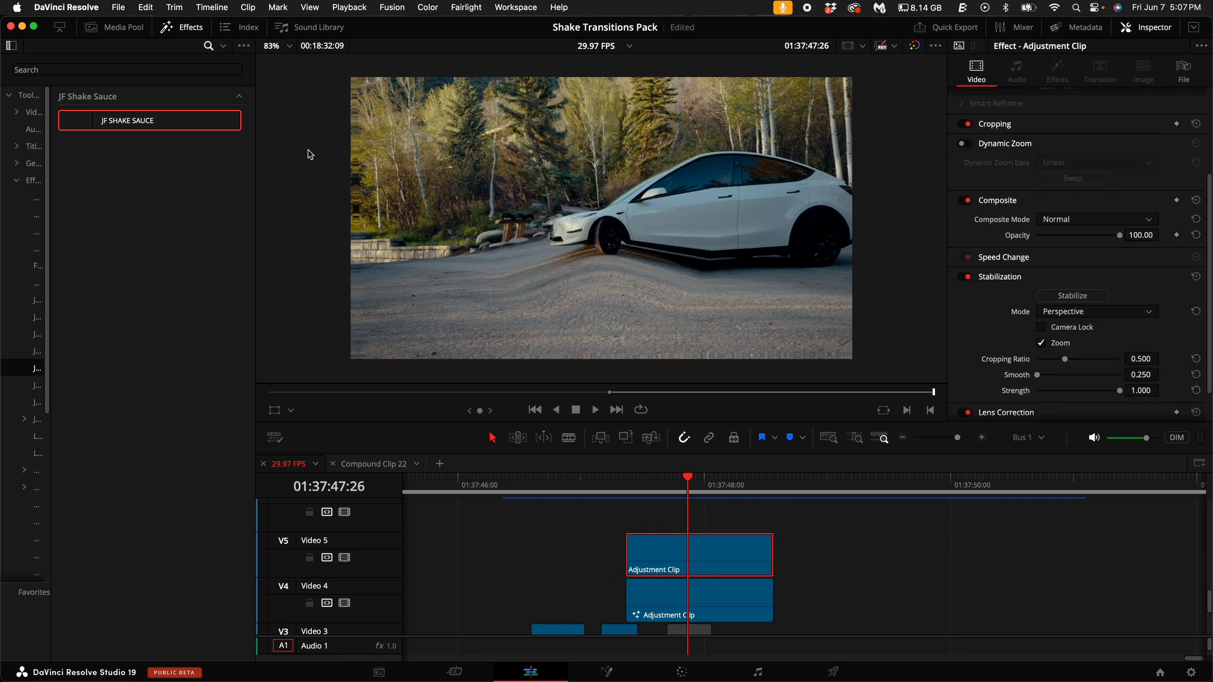
{"action": "left_click", "coordinate": [36, 181]}
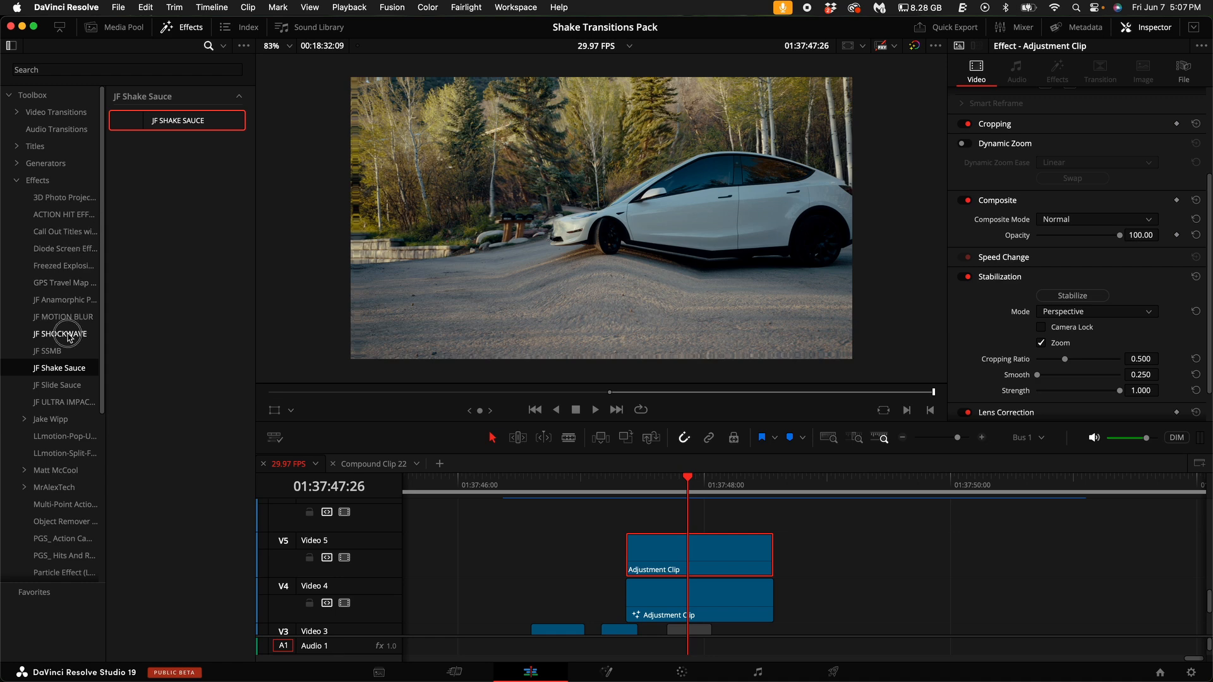
{"action": "left_click", "coordinate": [62, 334]}
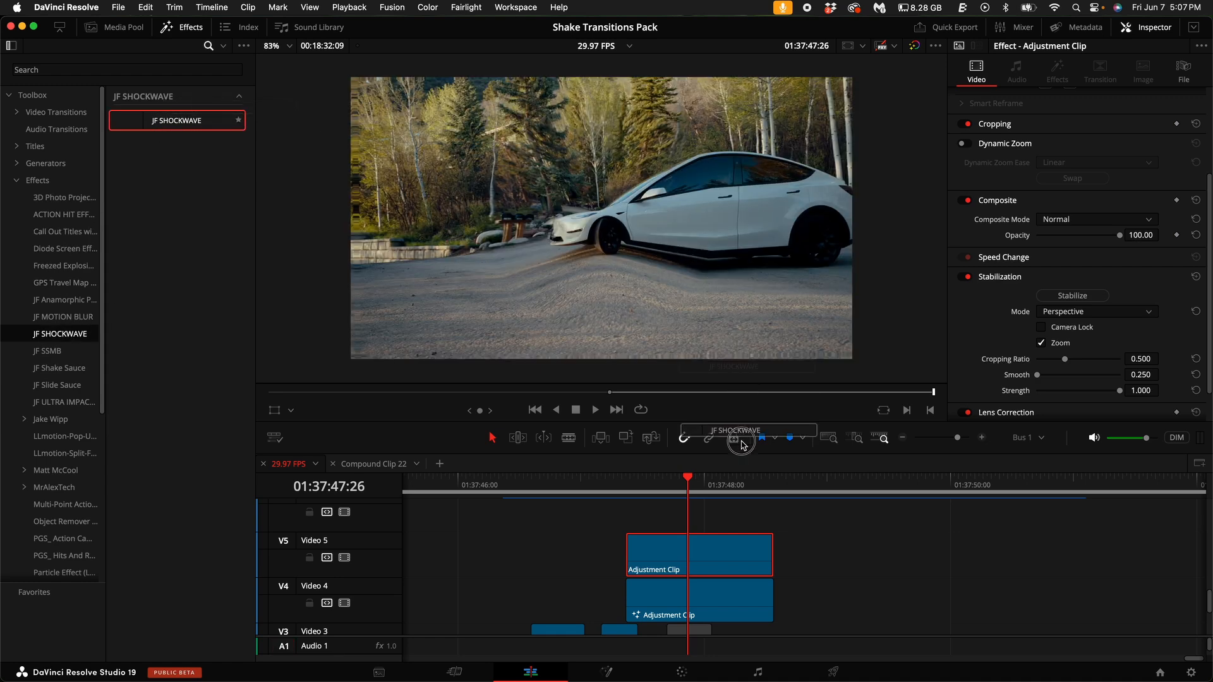
{"action": "left_click", "coordinate": [1056, 66]}
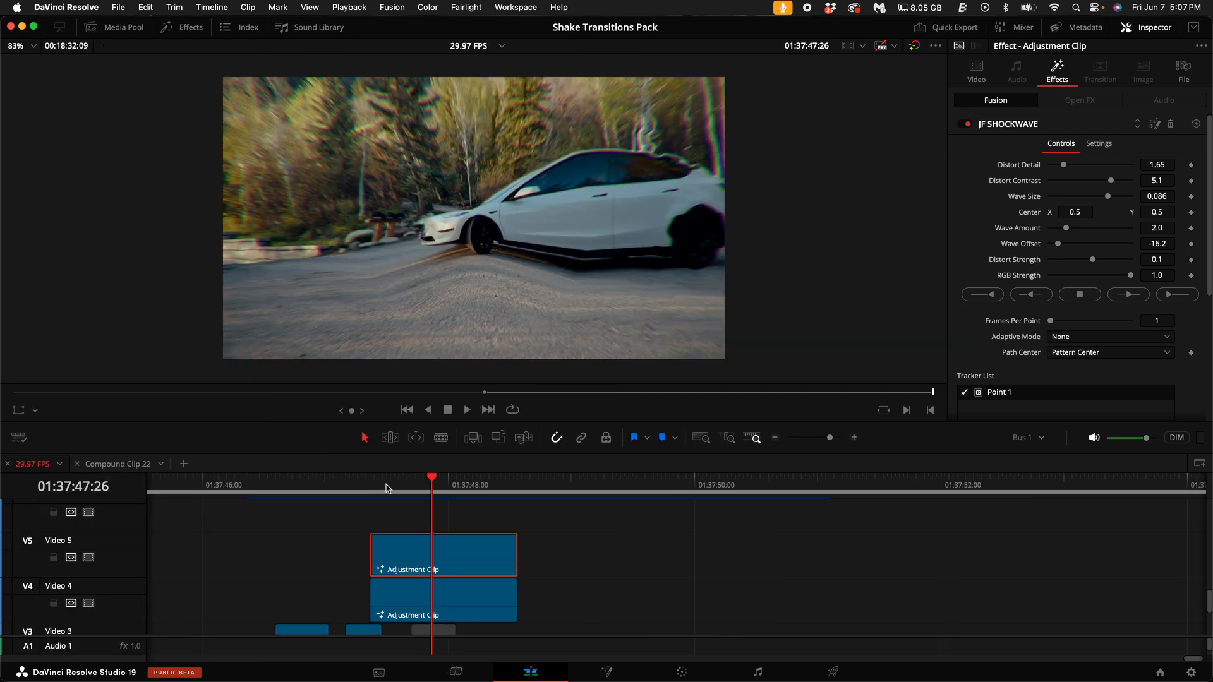
{"action": "left_click", "coordinate": [402, 552]}
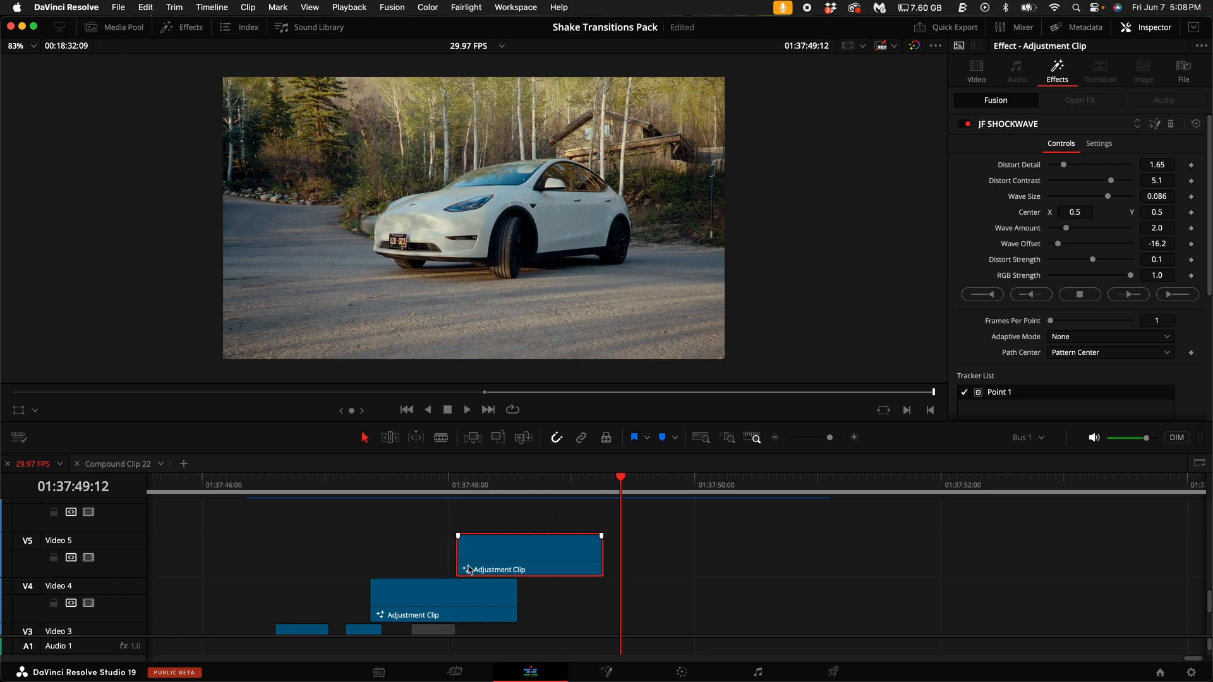
{"action": "mouse_move", "coordinate": [472, 498]}
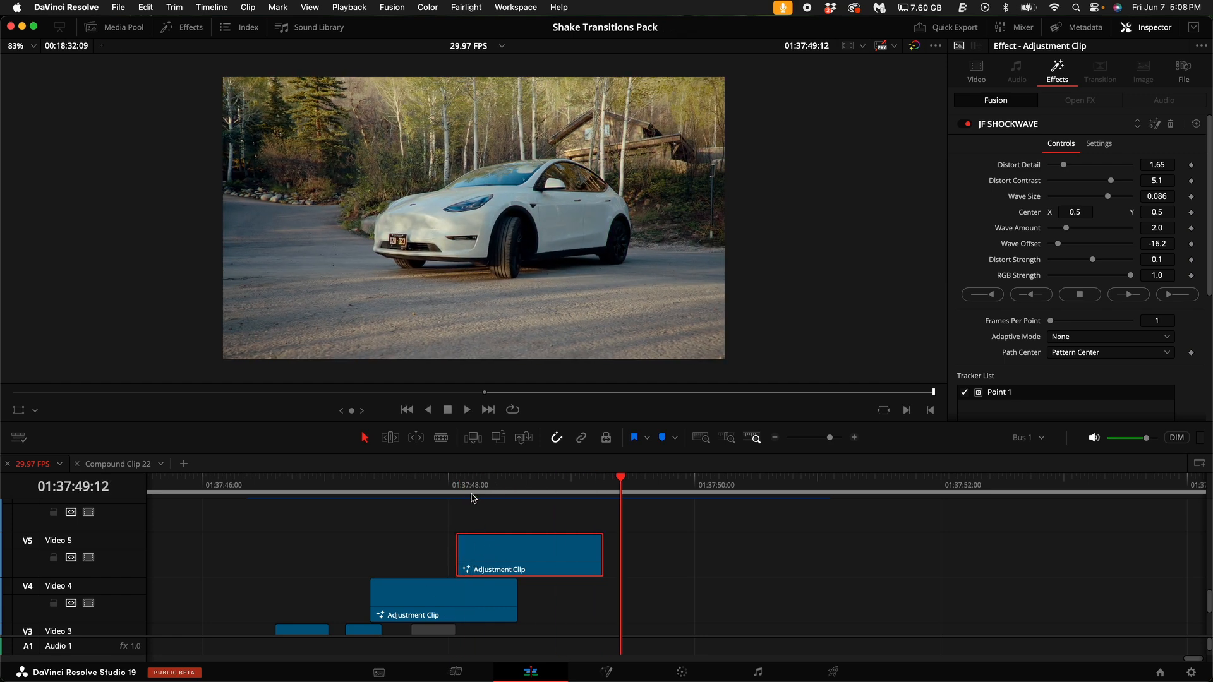
{"action": "mouse_move", "coordinate": [583, 525]}
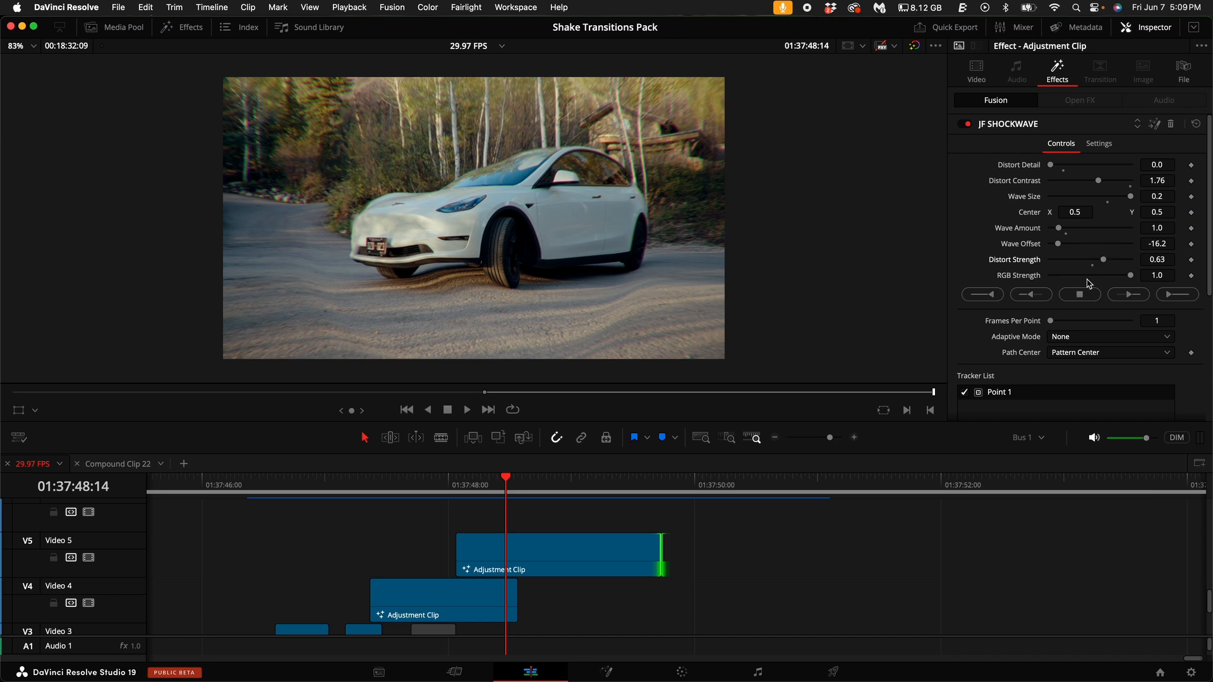
{"action": "mouse_move", "coordinate": [1133, 278]}
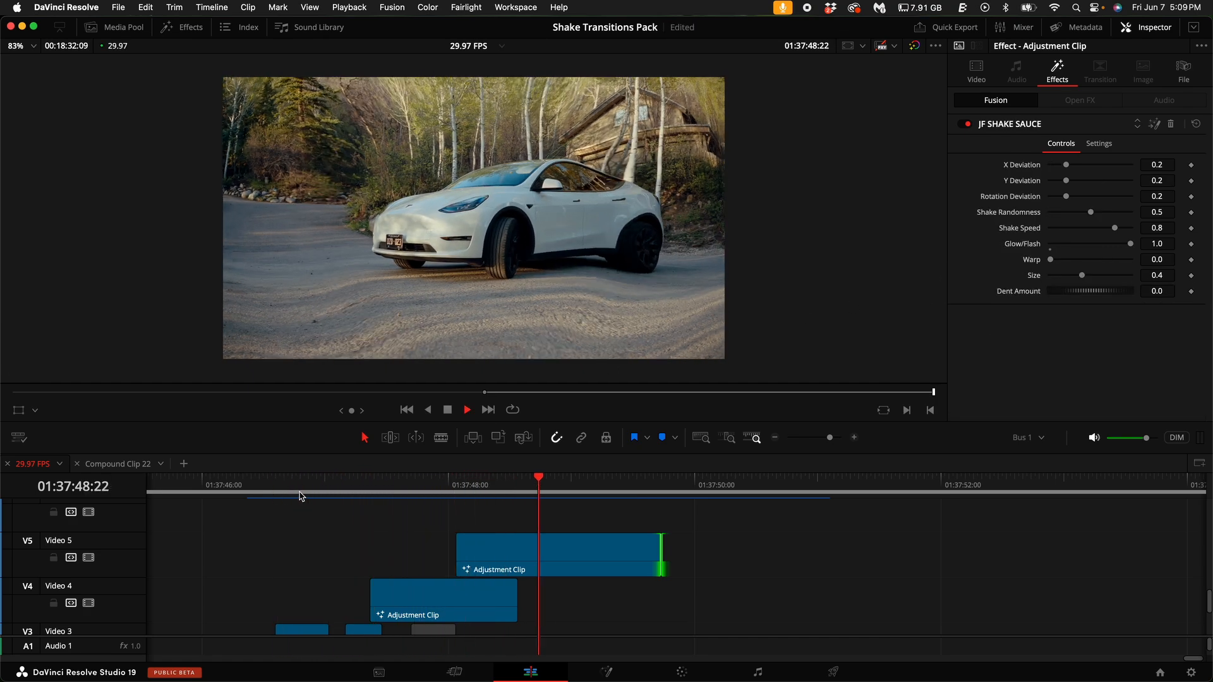
Lengthen the Video 5 clip and set JF SHOCKWAVE Distort Strength 0.63, Wave Size 0.2, RGB Strength 0
{"action": "left_click", "coordinate": [464, 477]}
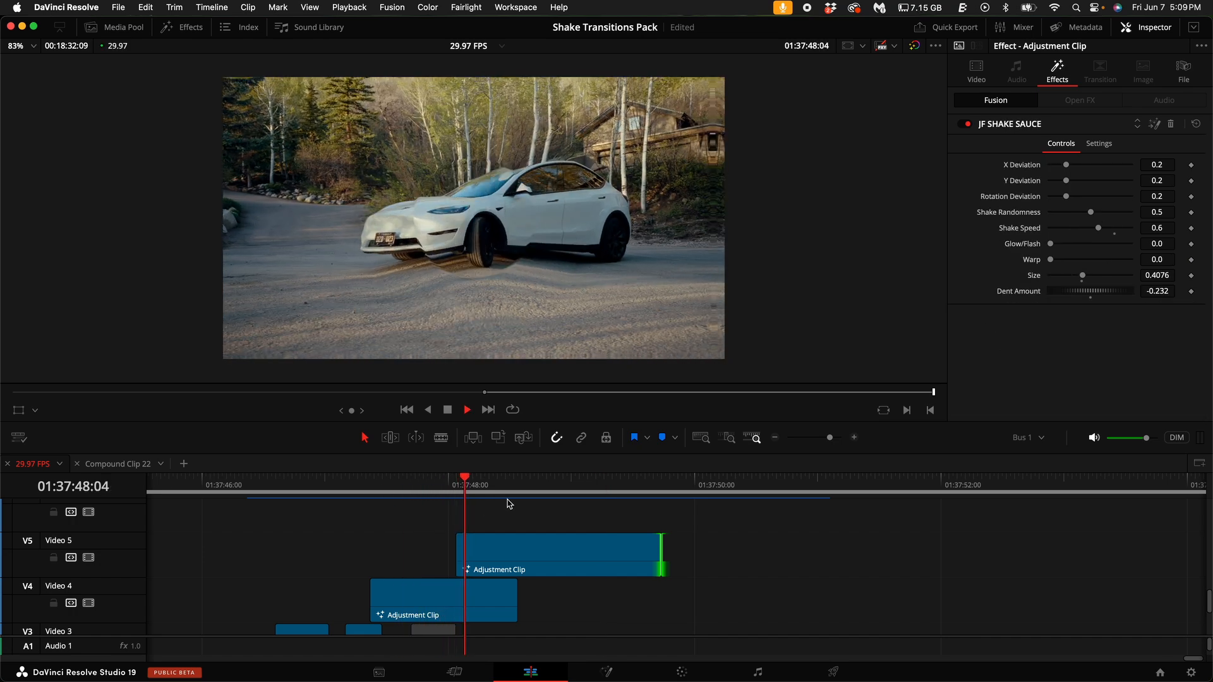
{"action": "left_click", "coordinate": [478, 495]}
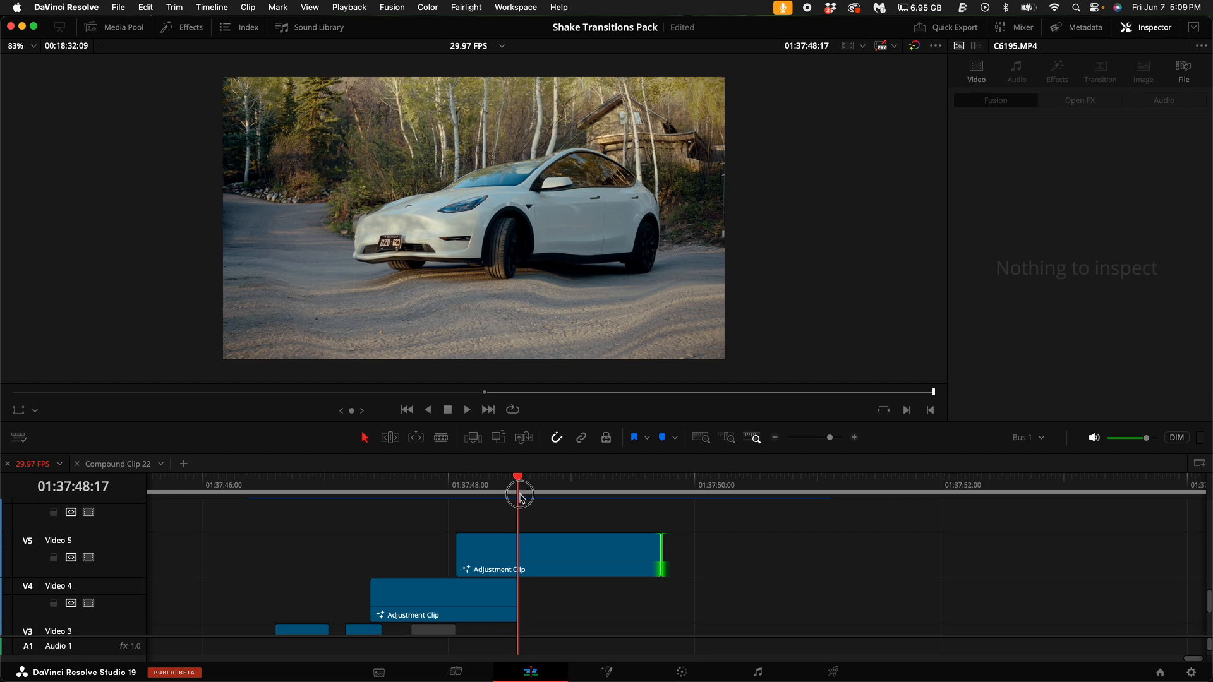
{"action": "left_click", "coordinate": [557, 554]}
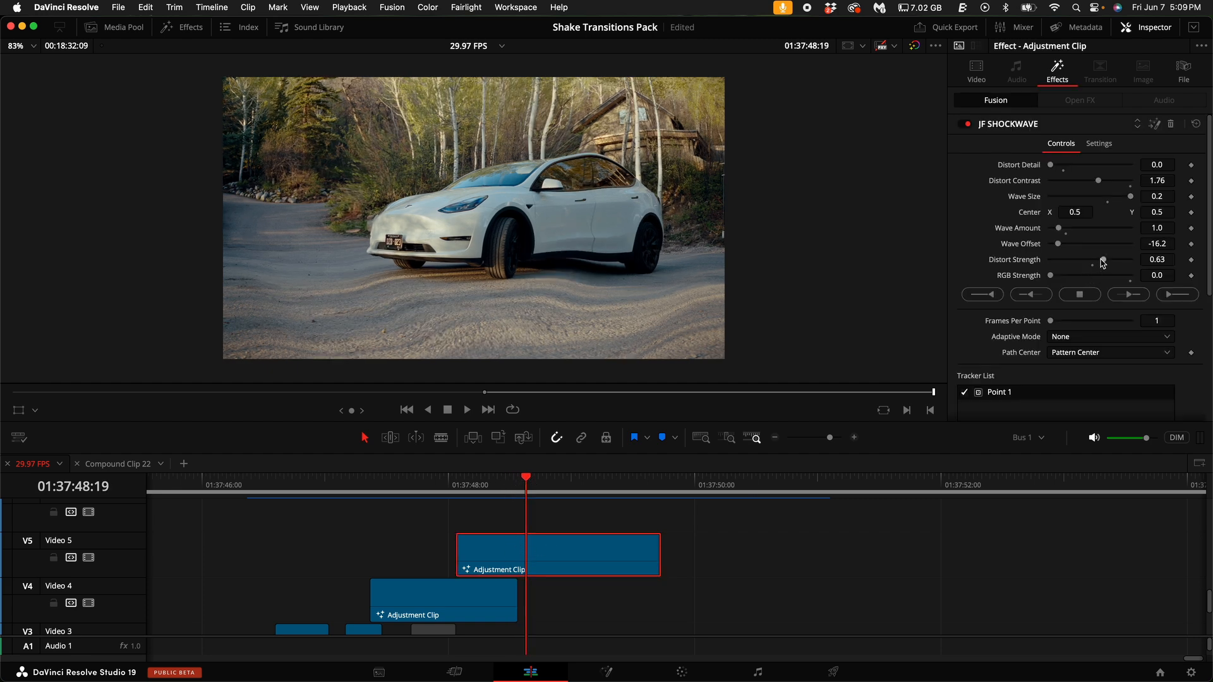